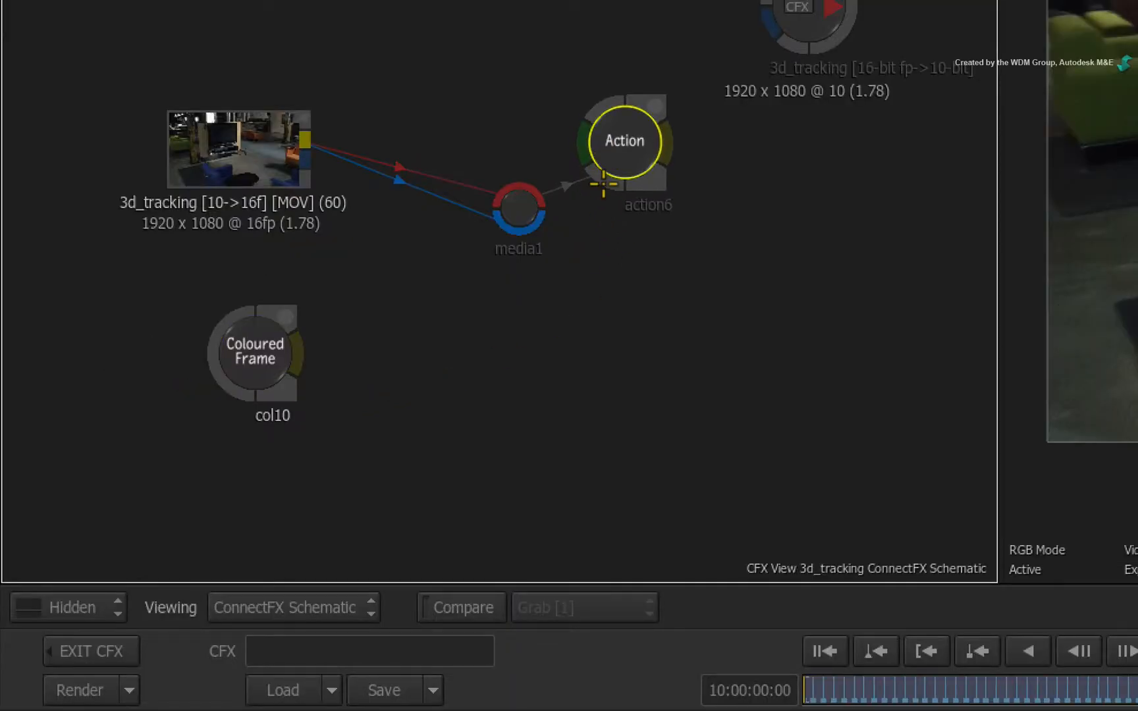
- Show the Action node's scene result in the viewer with the coloured frame fed in
key("ctrl+n")
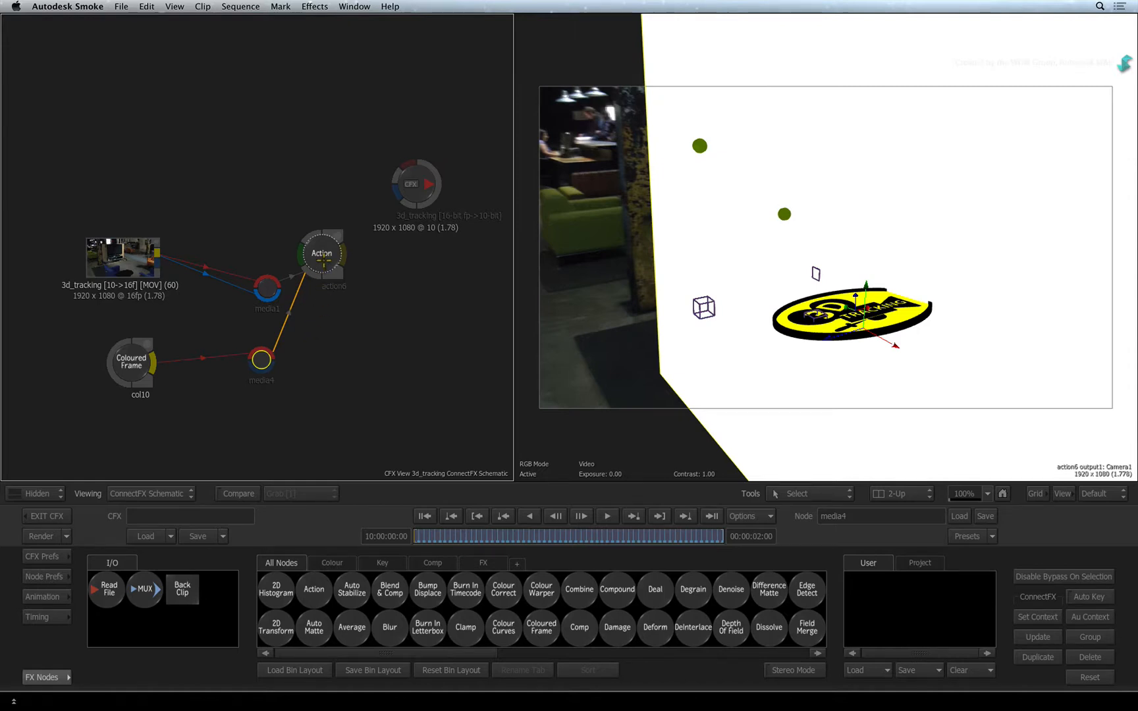
- Add col10 from the Action Media list to the scene as a white image layer
left_click(322, 253)
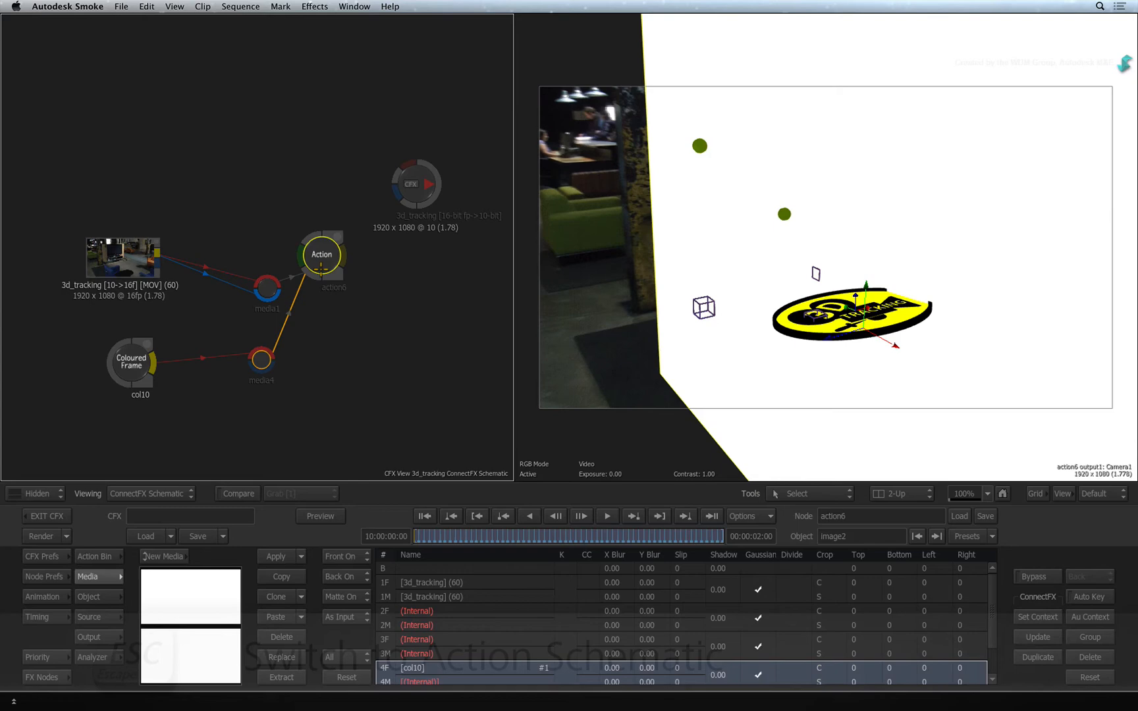
key("Escape")
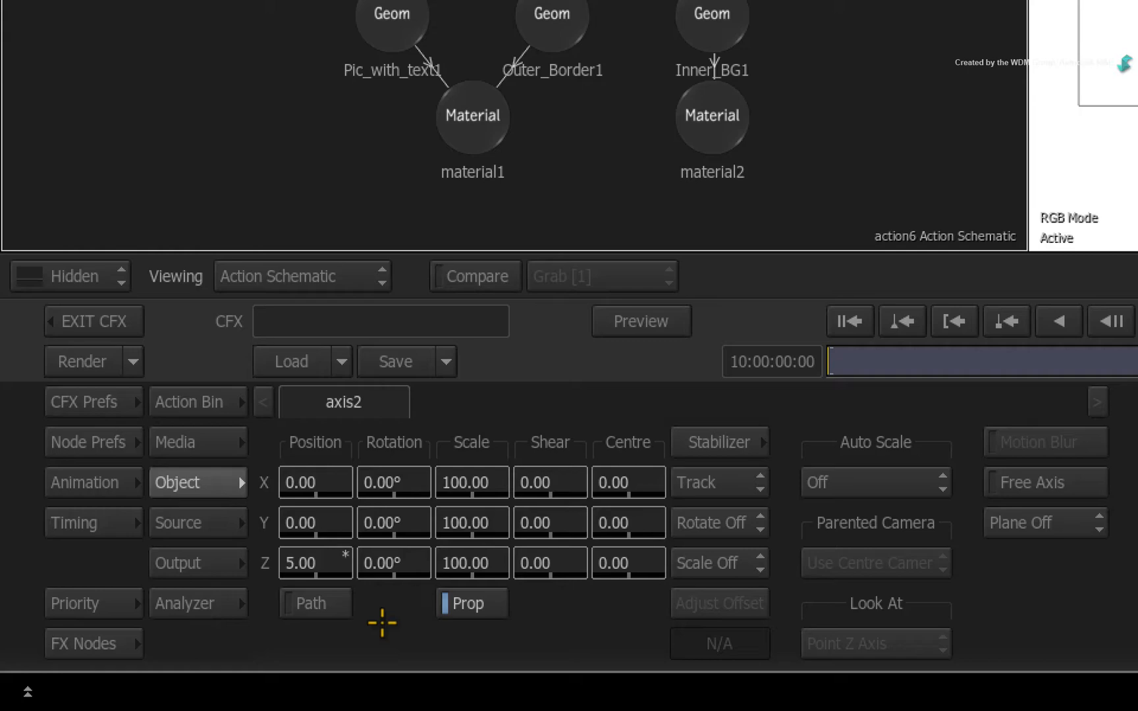
- Add a Light with Shadow Cast from the Action Bin under PointLocators1
left_click(188, 401)
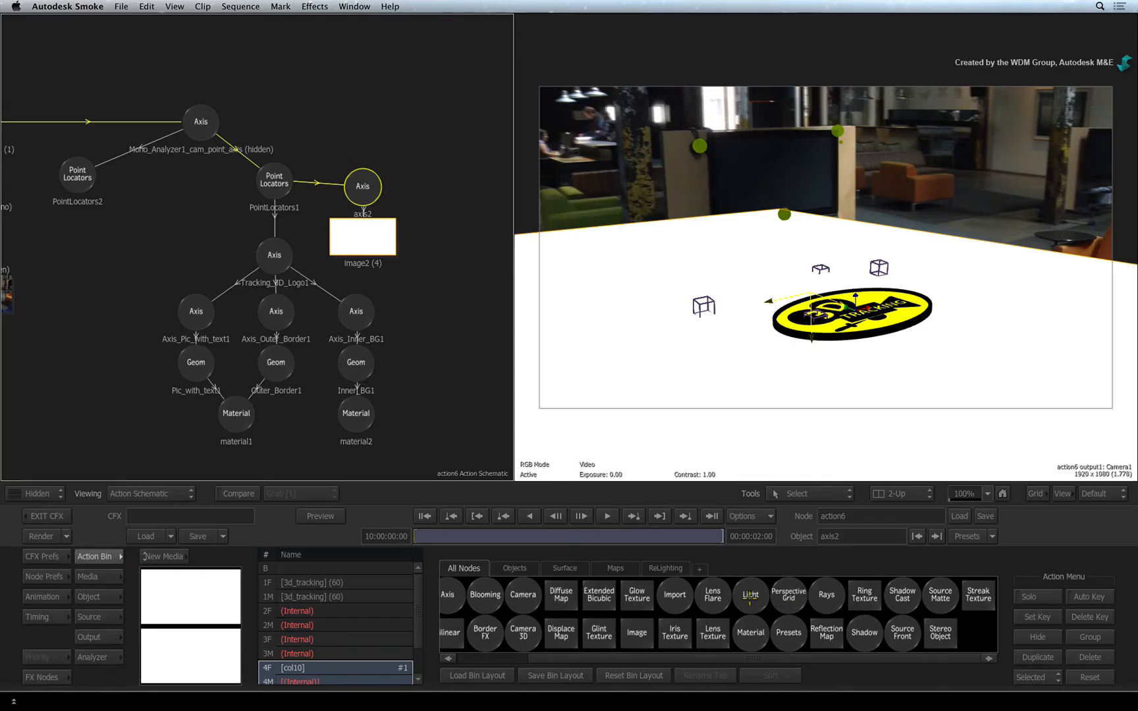
left_click(749, 595)
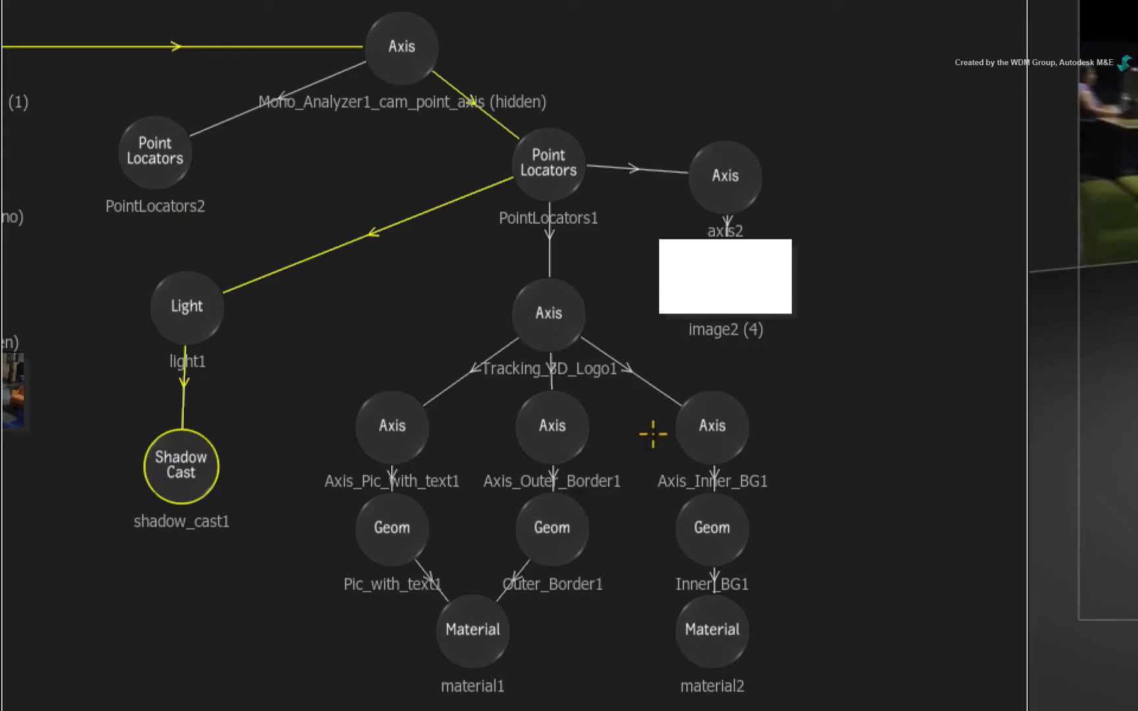
- Select light1 and move it to 337, 22, -164 above the white floor layer
left_click(724, 175)
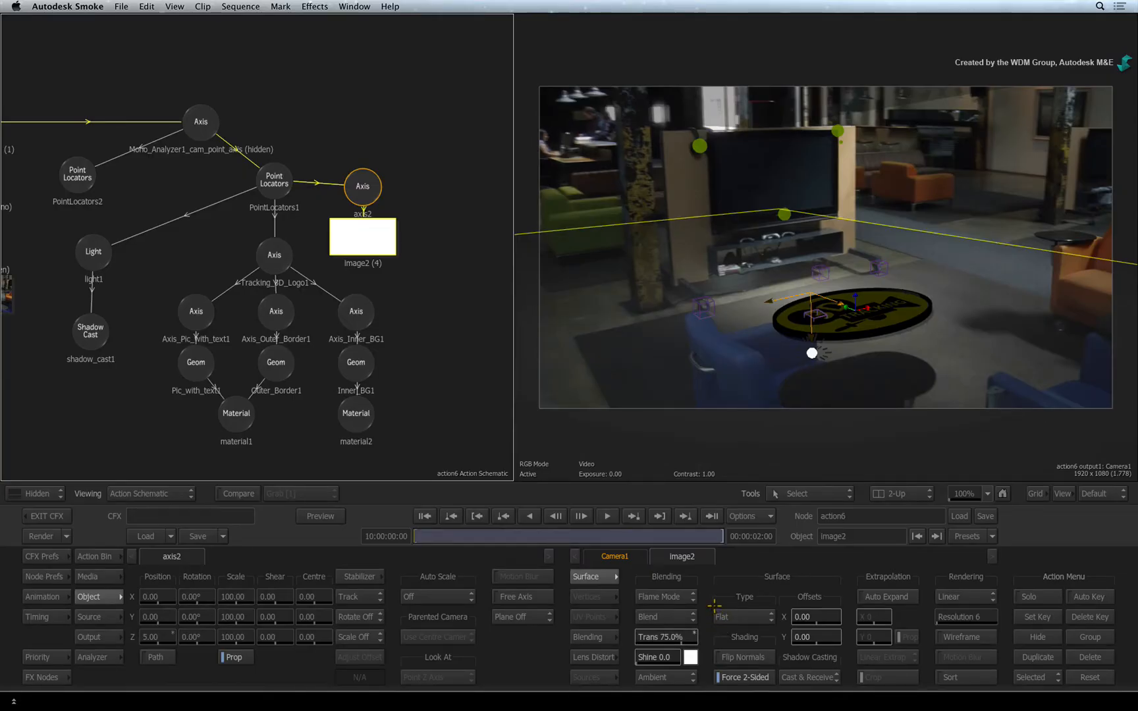
left_click(94, 252)
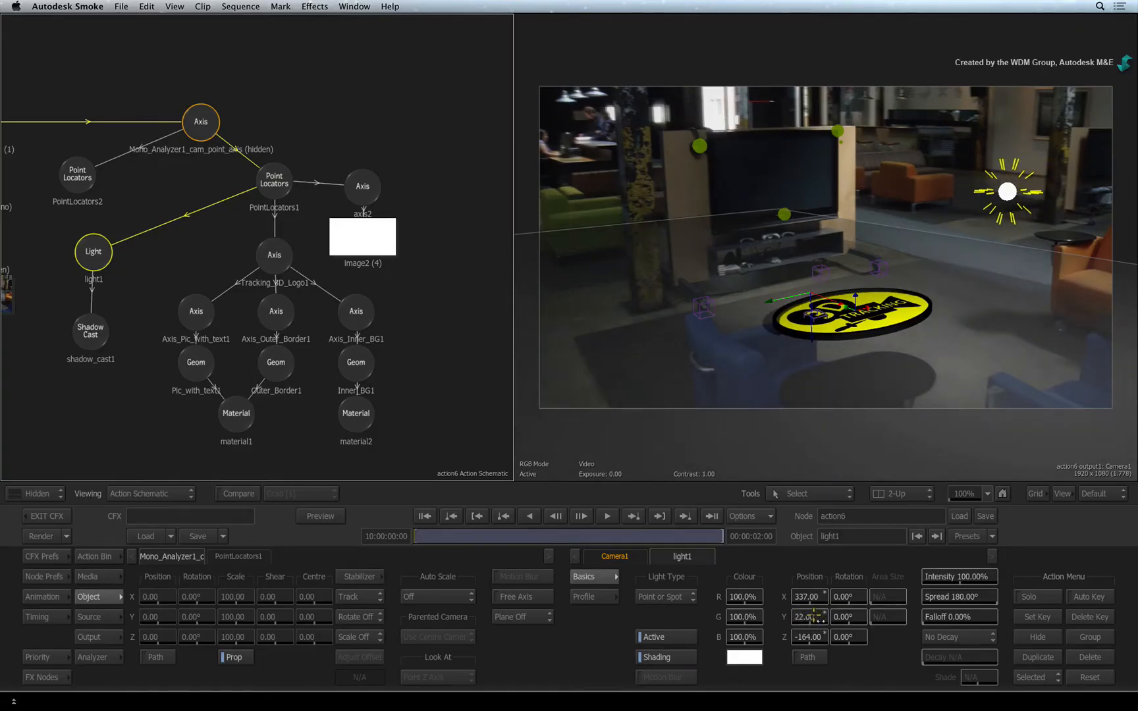
left_click(361, 186)
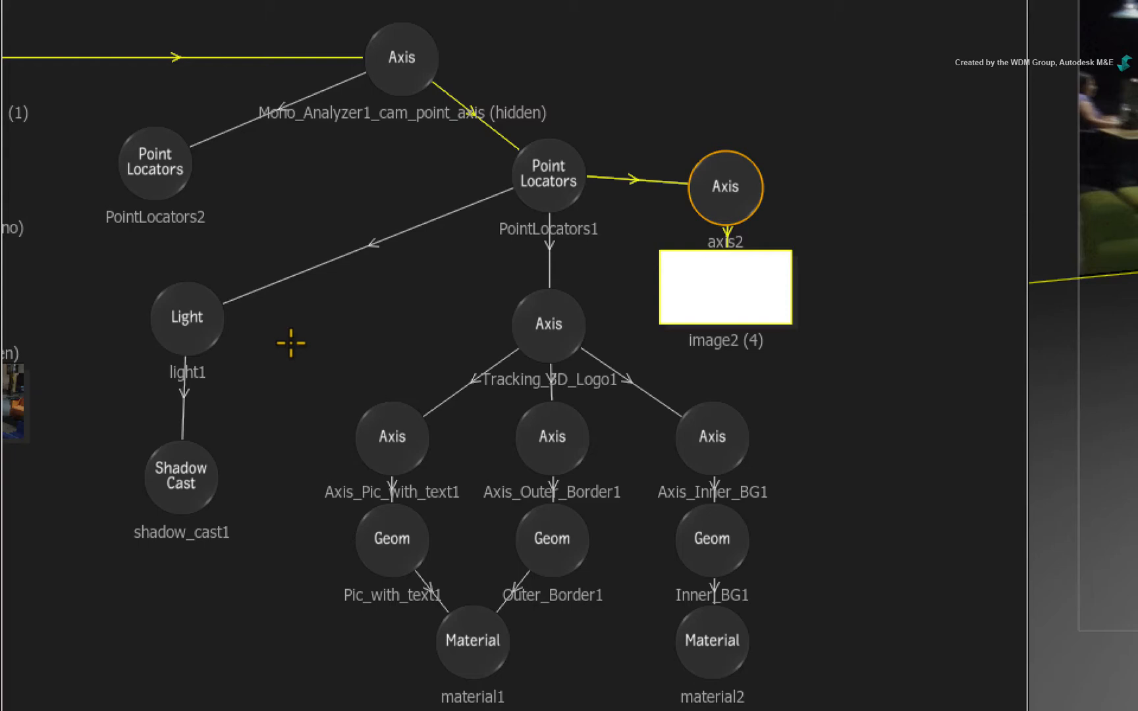
- Give shadow_cast1 softness 33, colour bleed 45 and 30% transparency
left_click(186, 317)
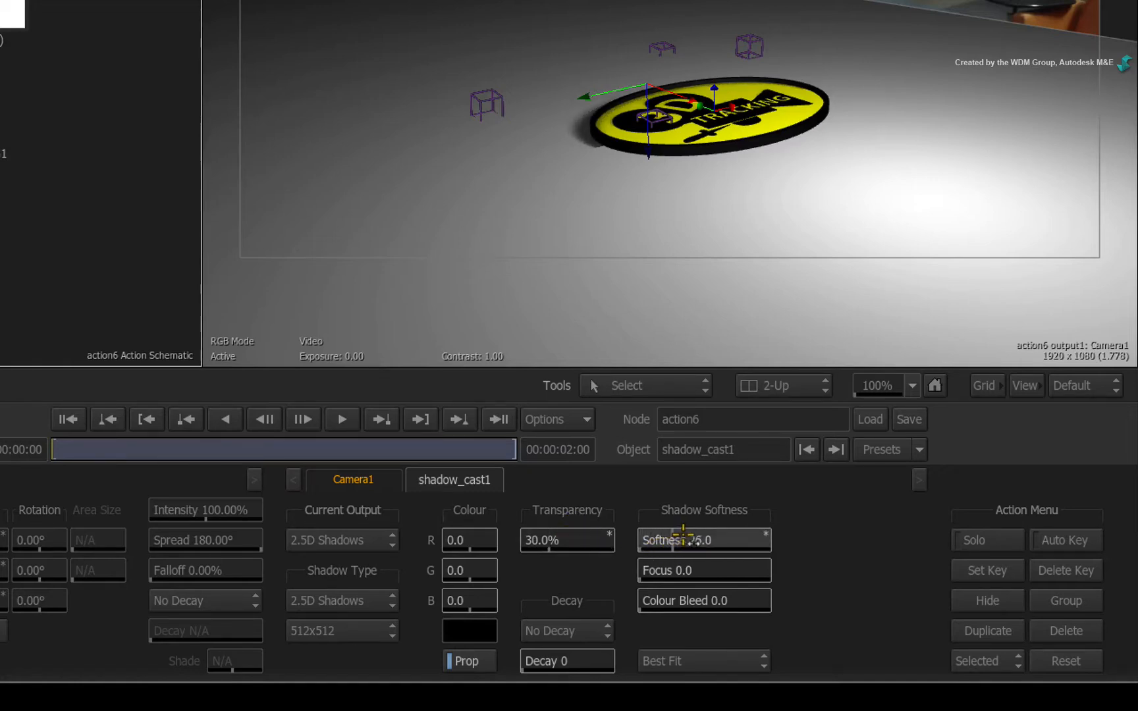
left_click_drag(697, 540, 682, 541)
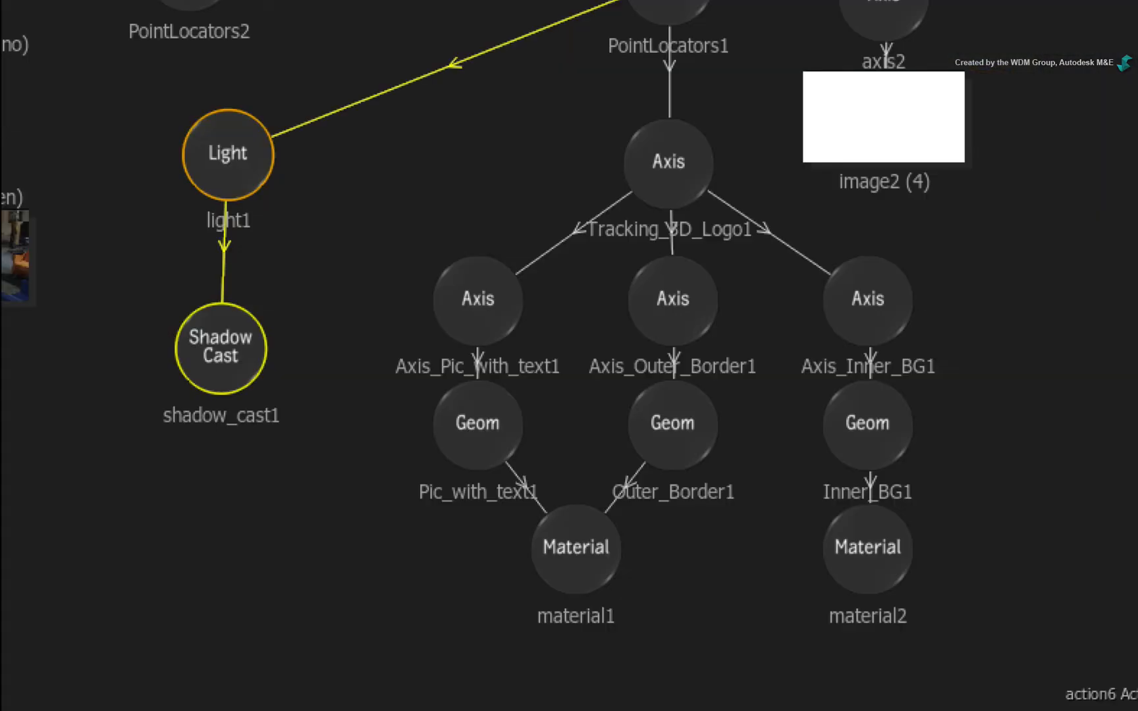
mouse_move(637, 467)
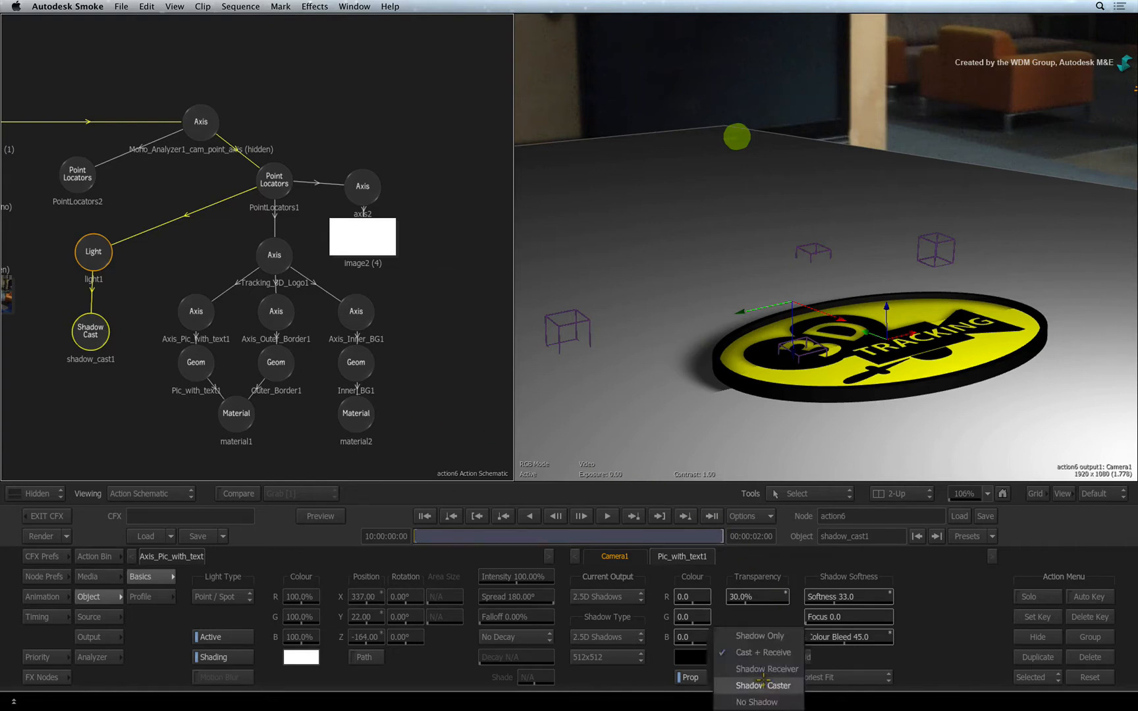
- Set Pic_with_text1's Shadow Casting to No Shadow in the Surface menu
left_click(760, 685)
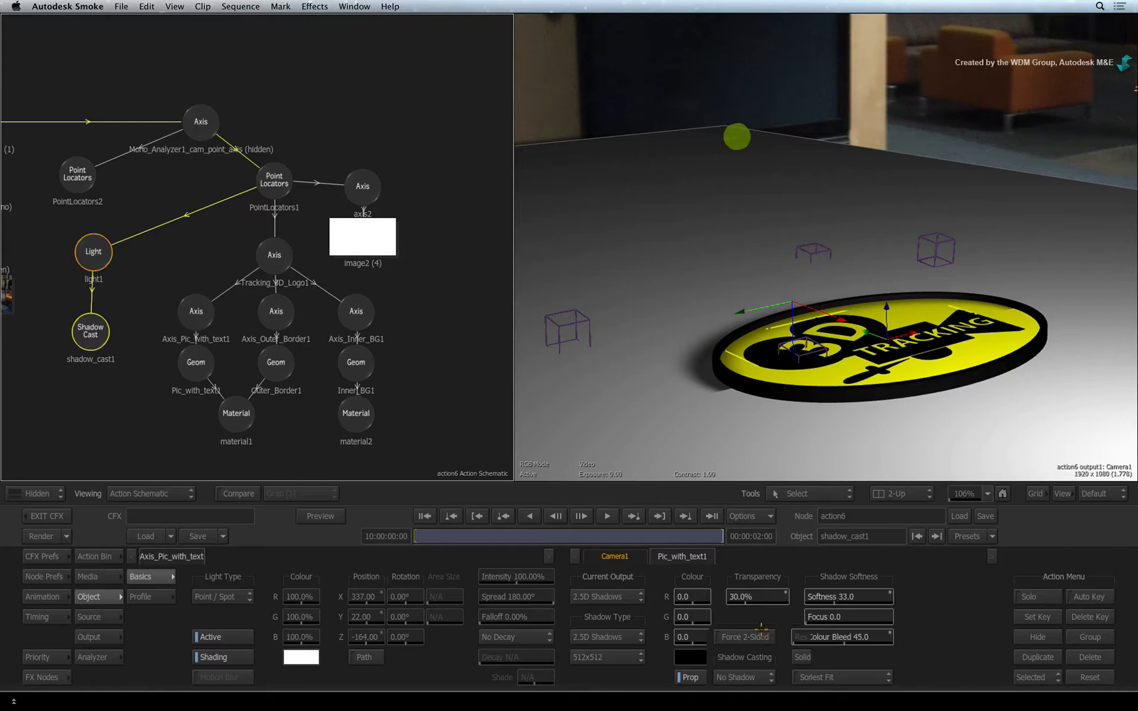
mouse_move(868, 428)
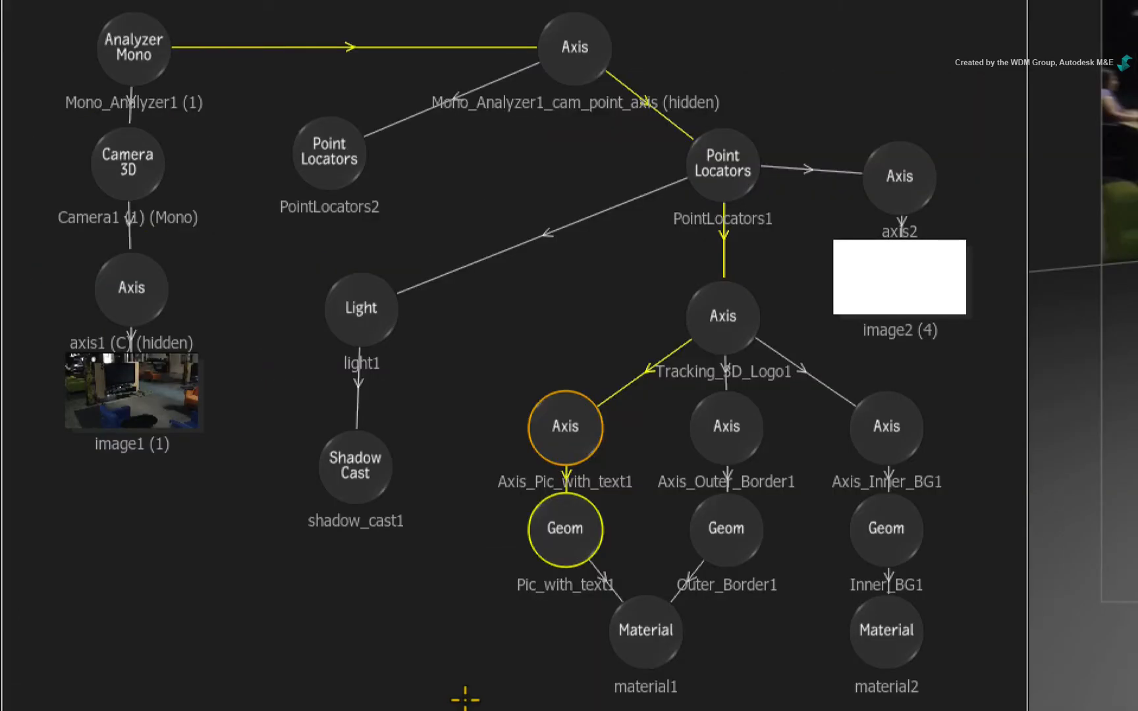
mouse_move(417, 645)
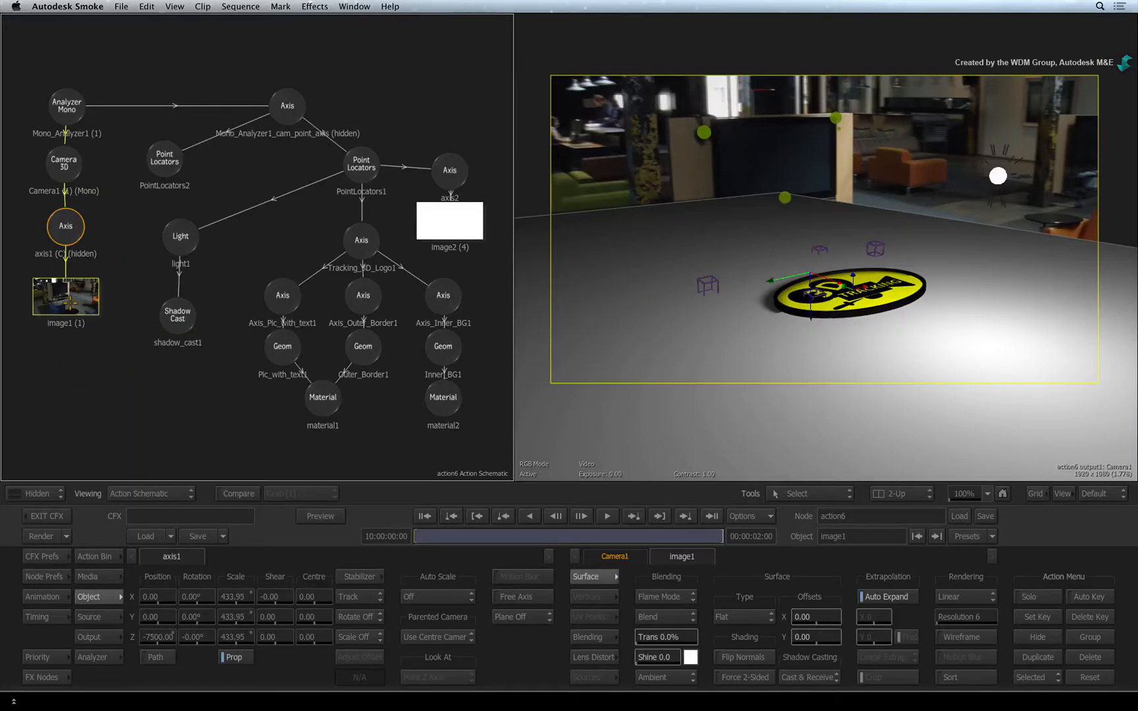
- Hide the image1 background layer, check the Action result, and select the floor axis
key("h")
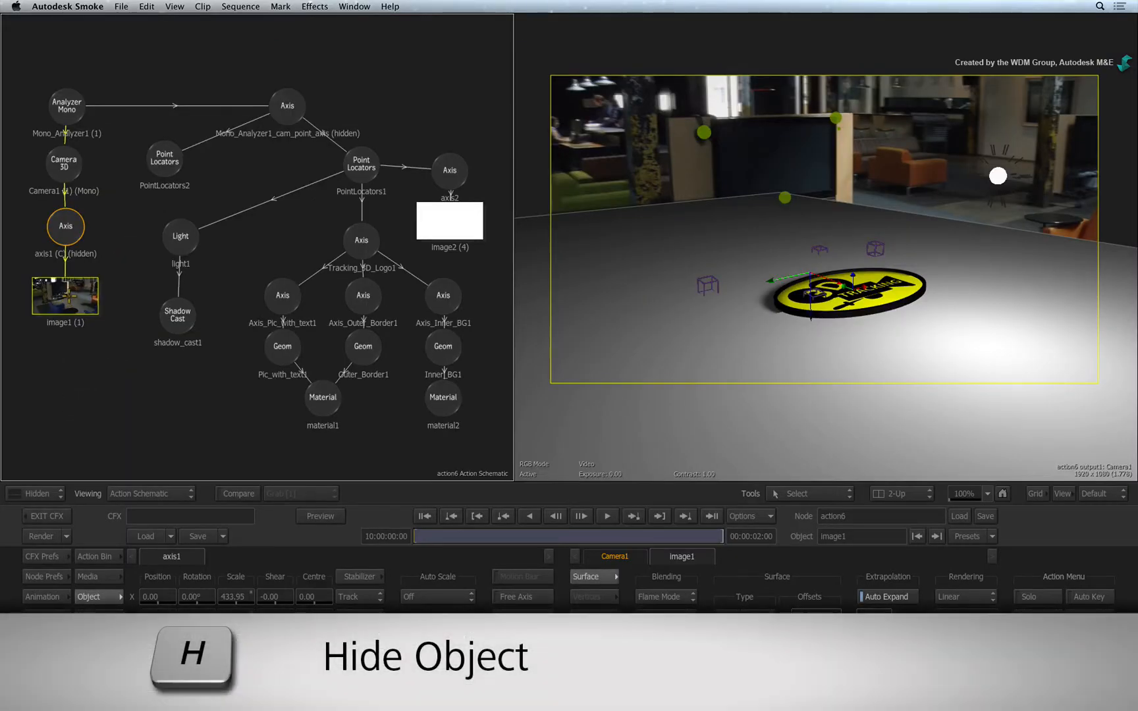
key("h")
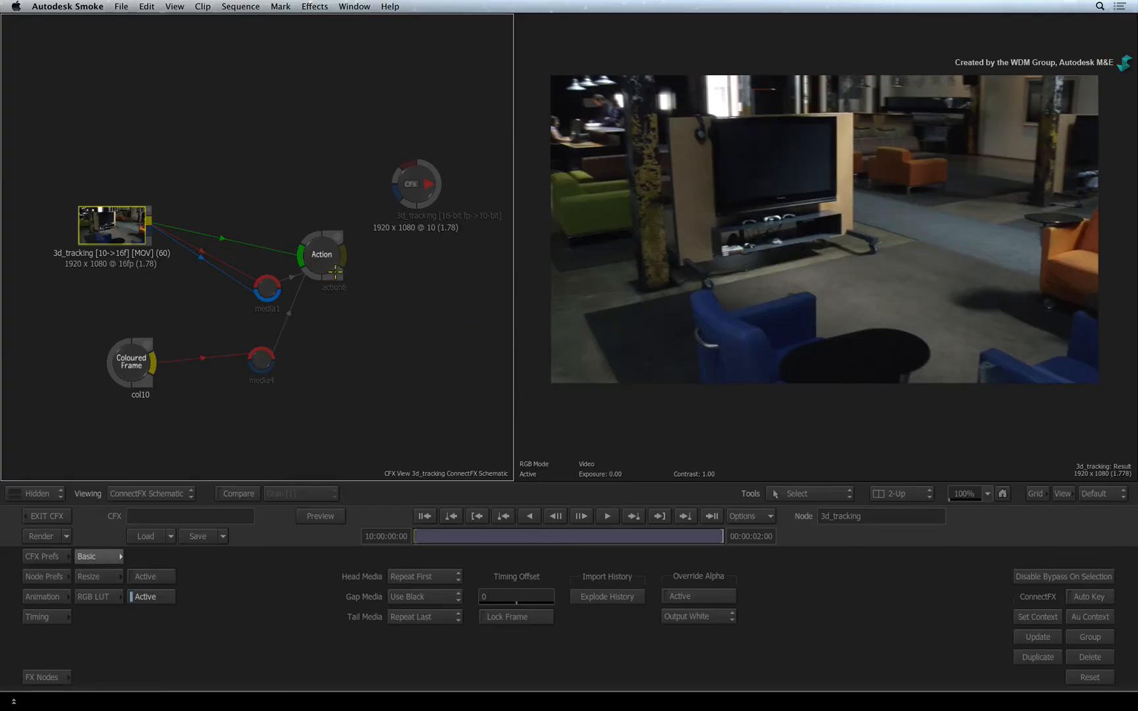
double_click(322, 254)
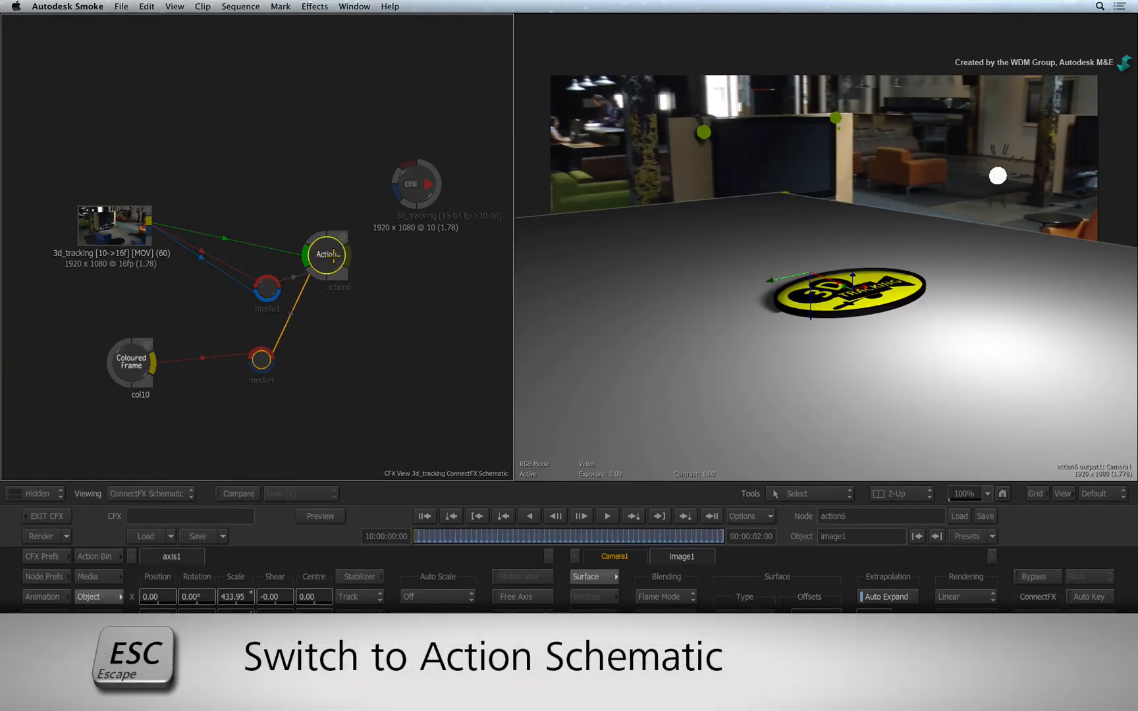
key("Escape")
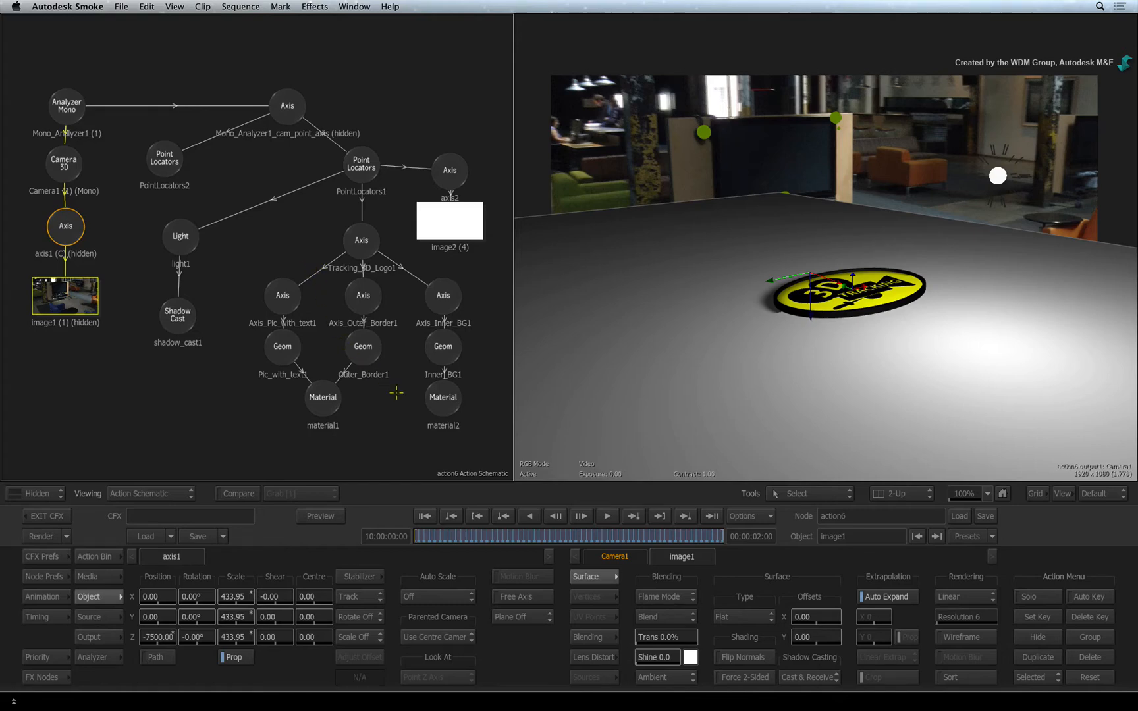
left_click(607, 515)
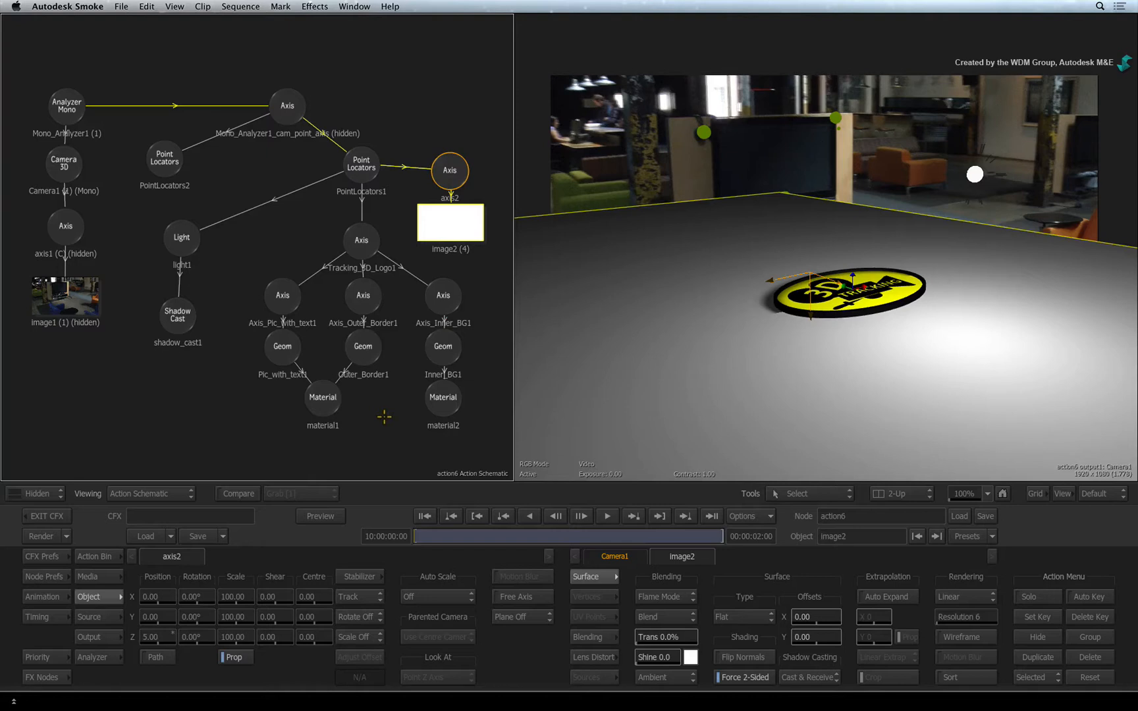
mouse_move(367, 440)
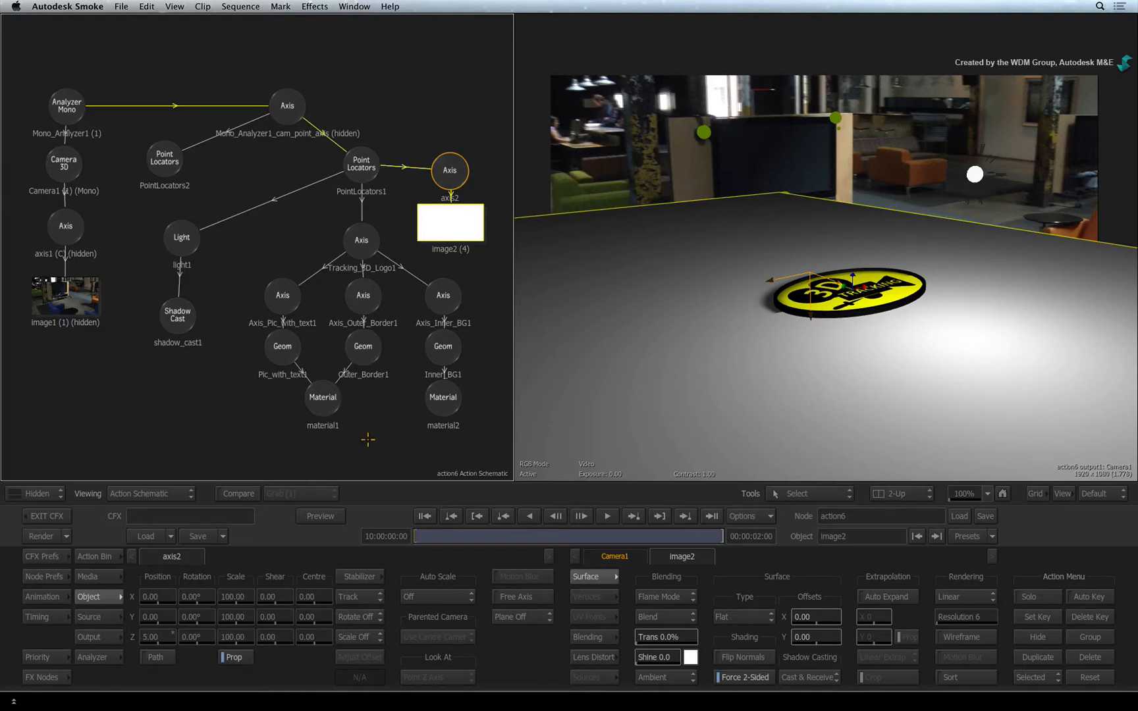
mouse_move(384, 450)
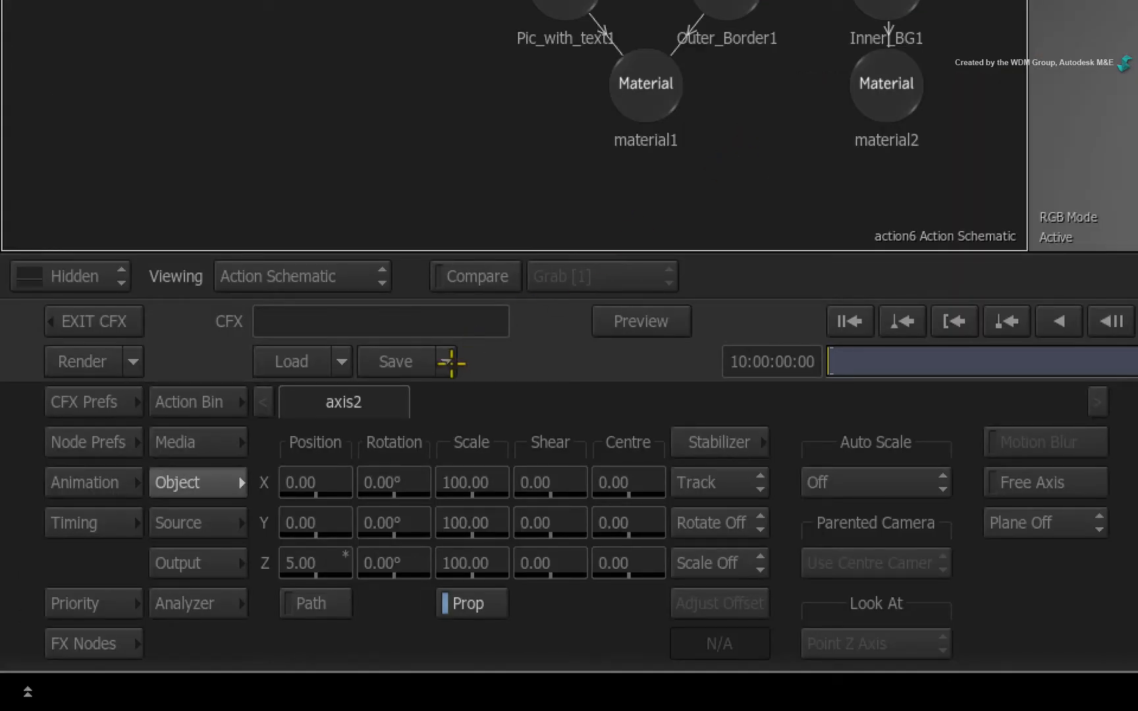
left_click(177, 562)
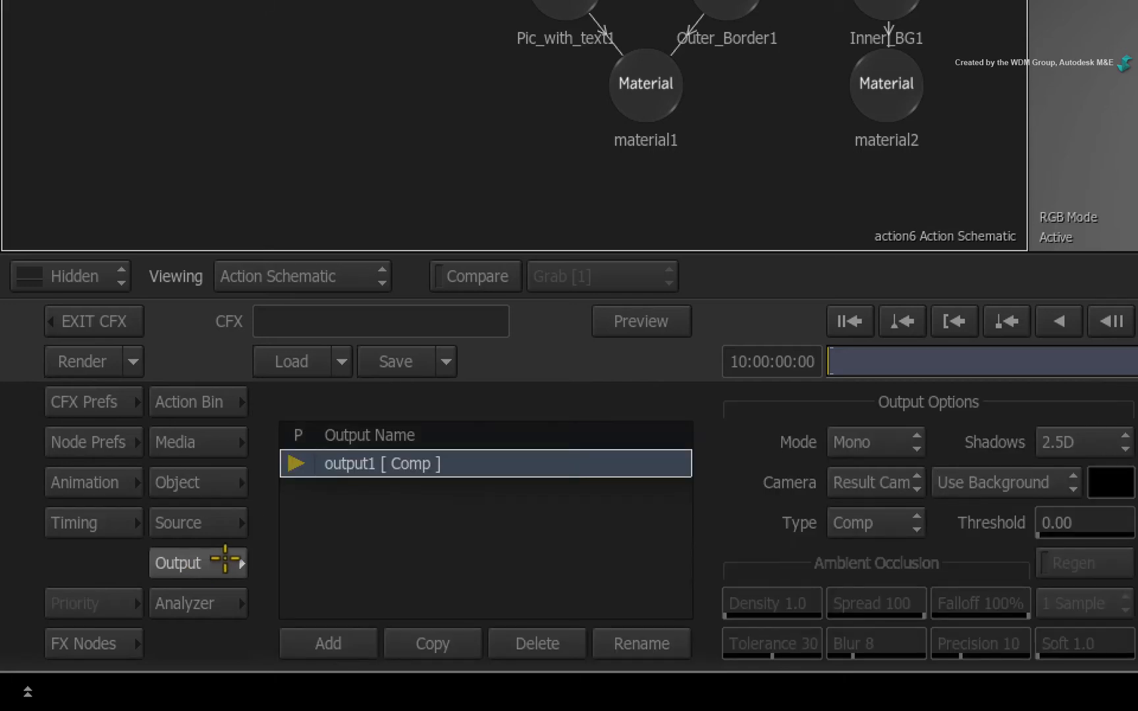
mouse_move(486, 464)
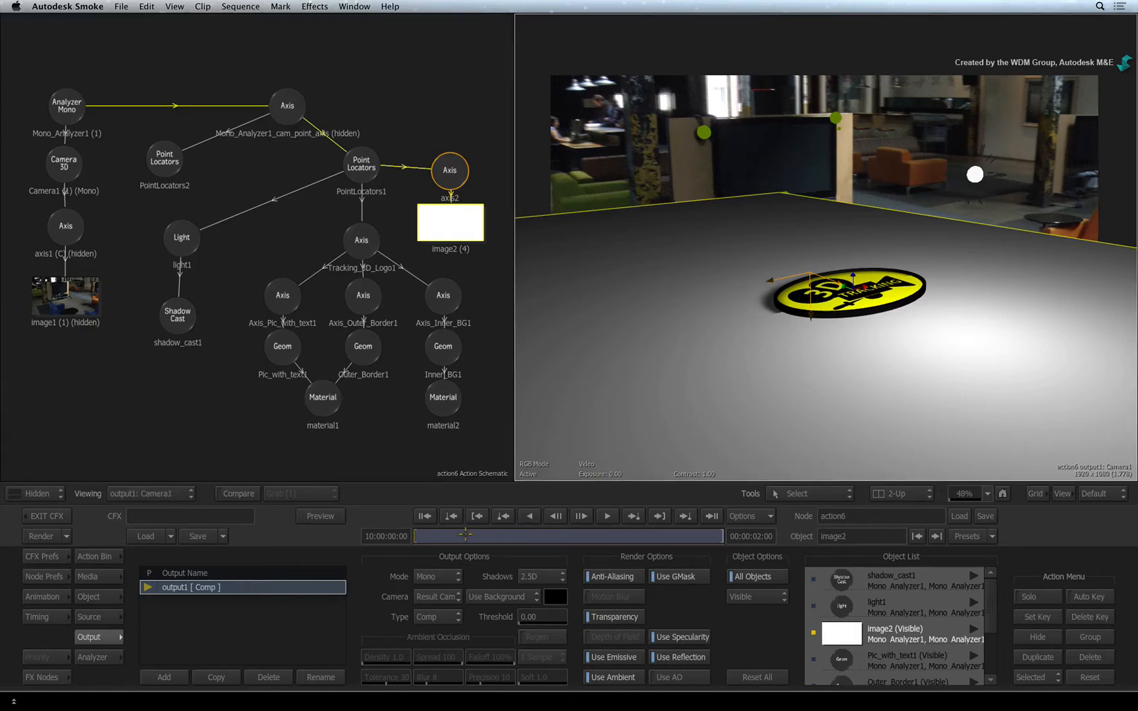
mouse_move(296, 587)
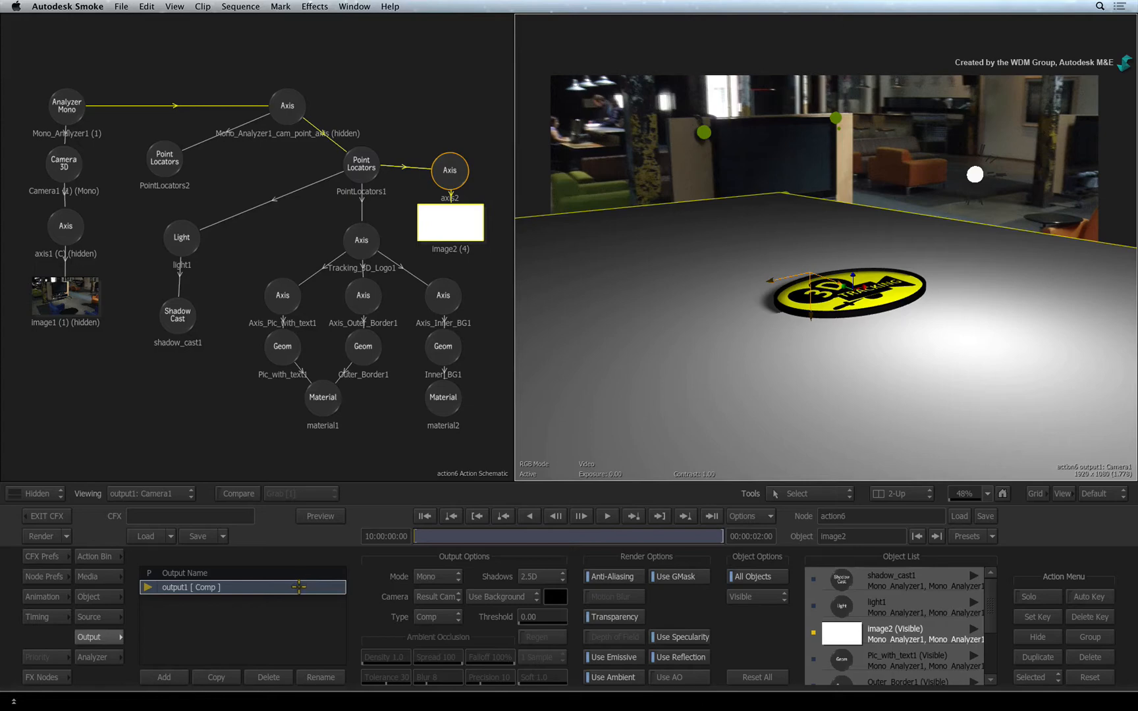
- Rename the output1 render pass to BEAUTY
double_click(203, 588)
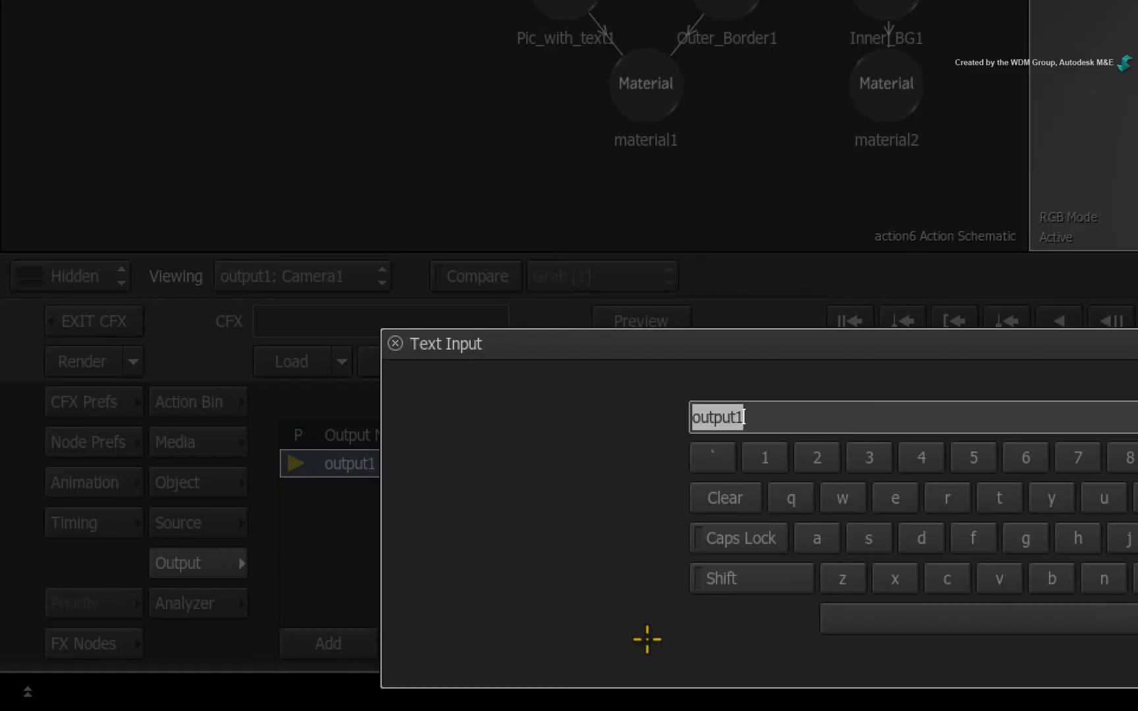
type("BEAUTY [ Comp")
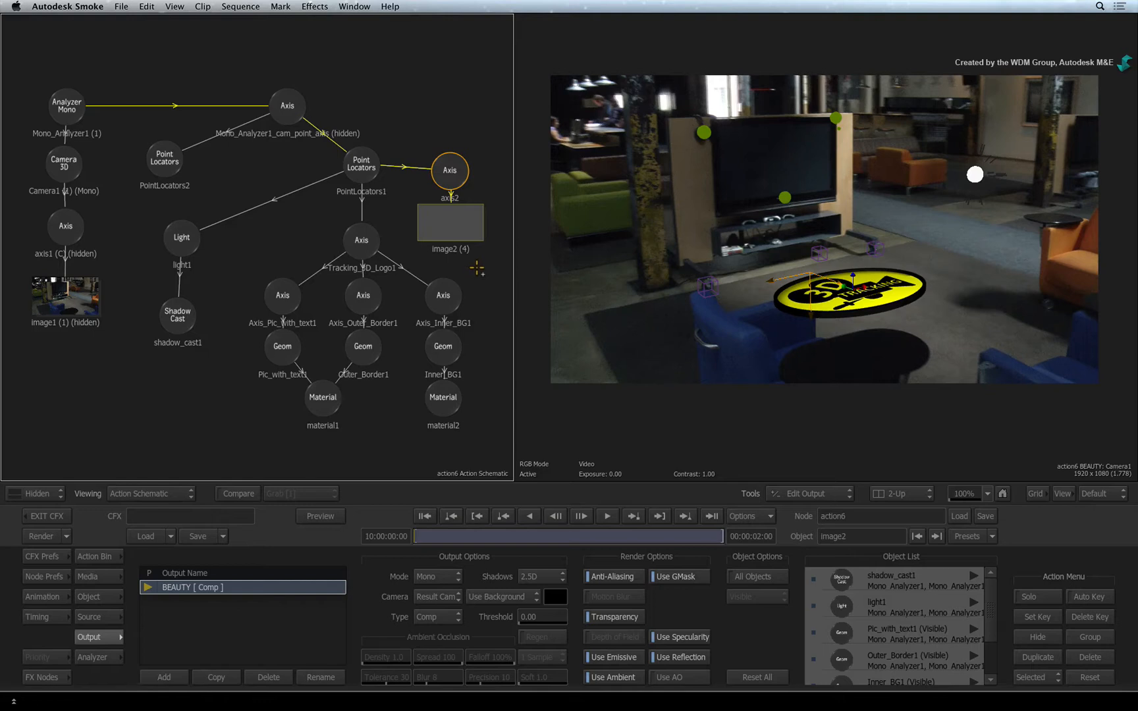
mouse_move(475, 271)
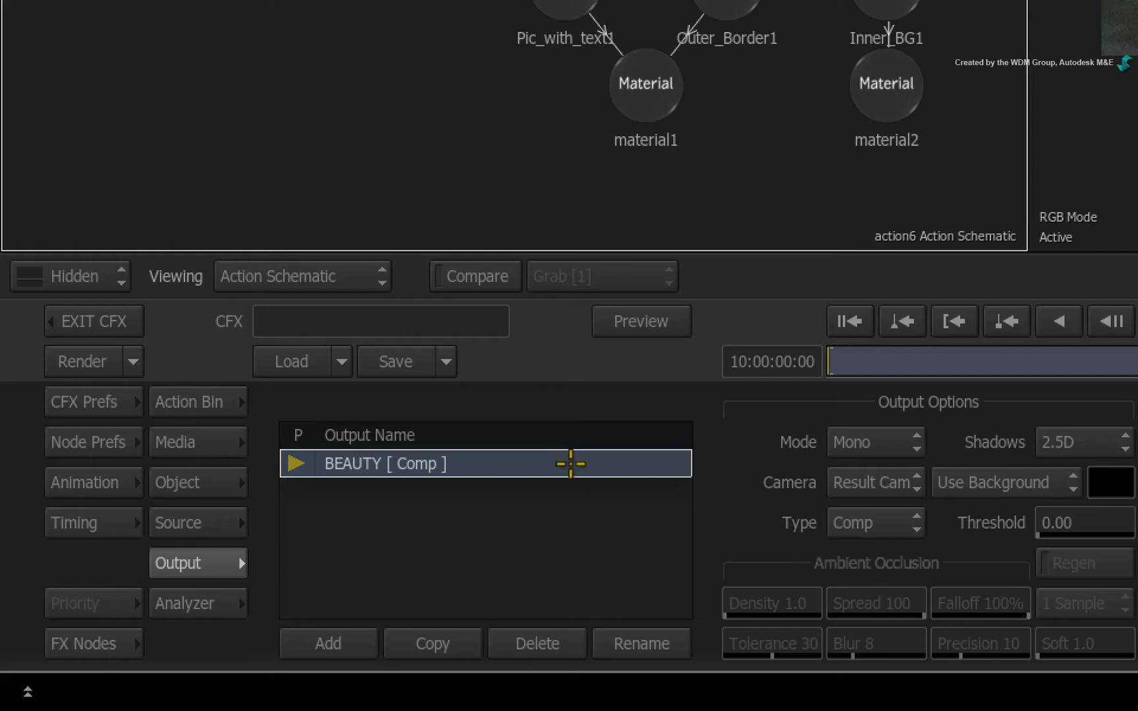
- Copy BEAUTY as a new output named alpha with Type Matte
left_click(431, 644)
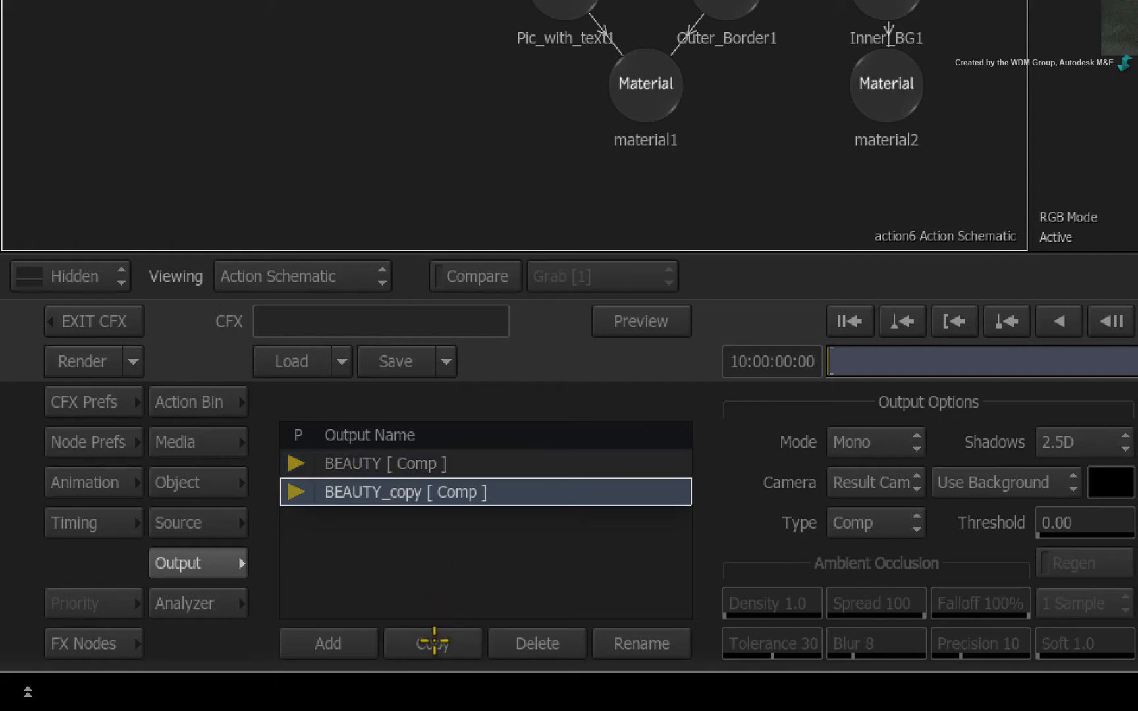
left_click(641, 643)
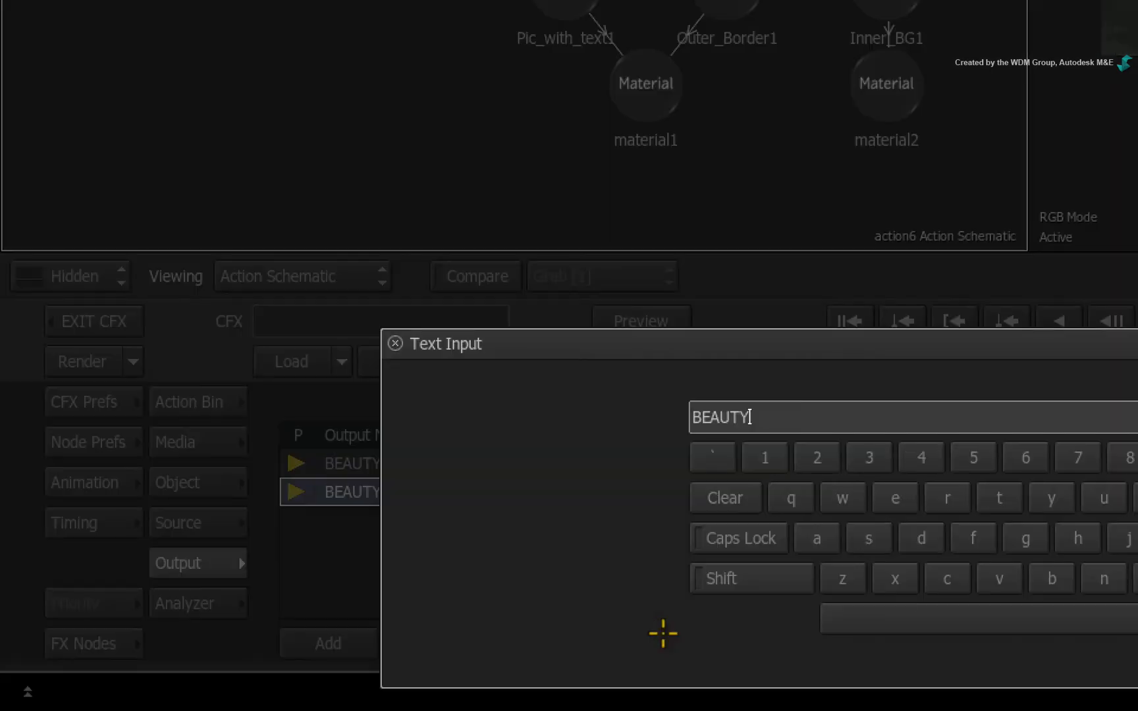
type("alpha [ Comp")
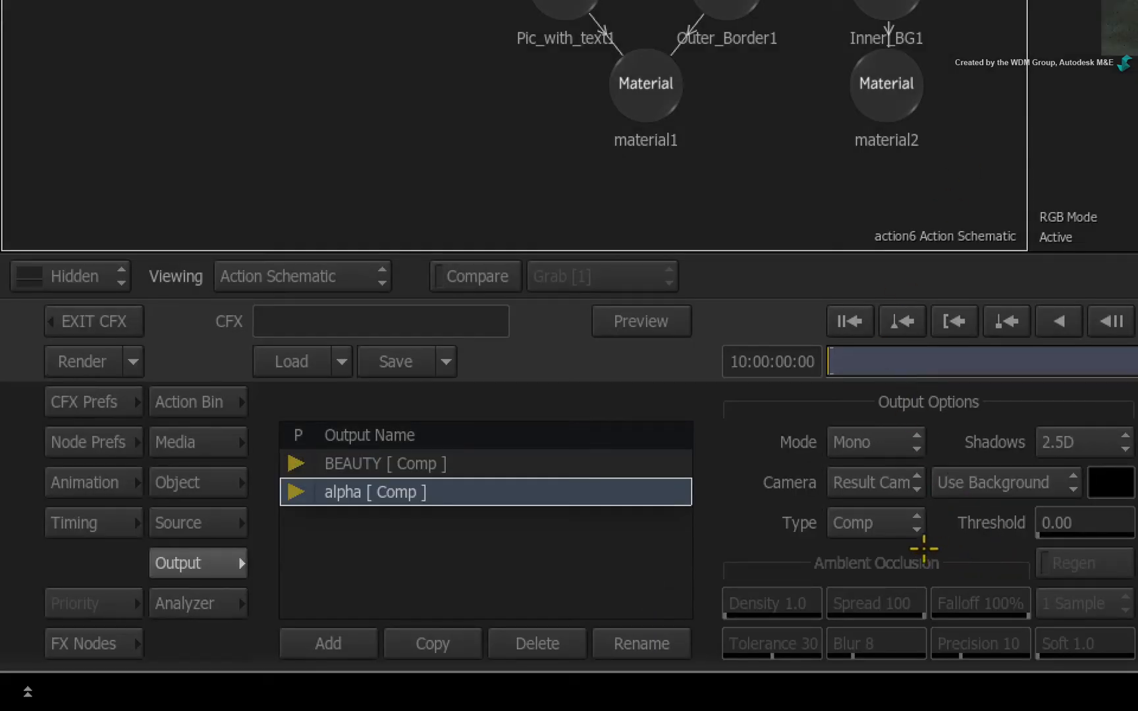
left_click(875, 523)
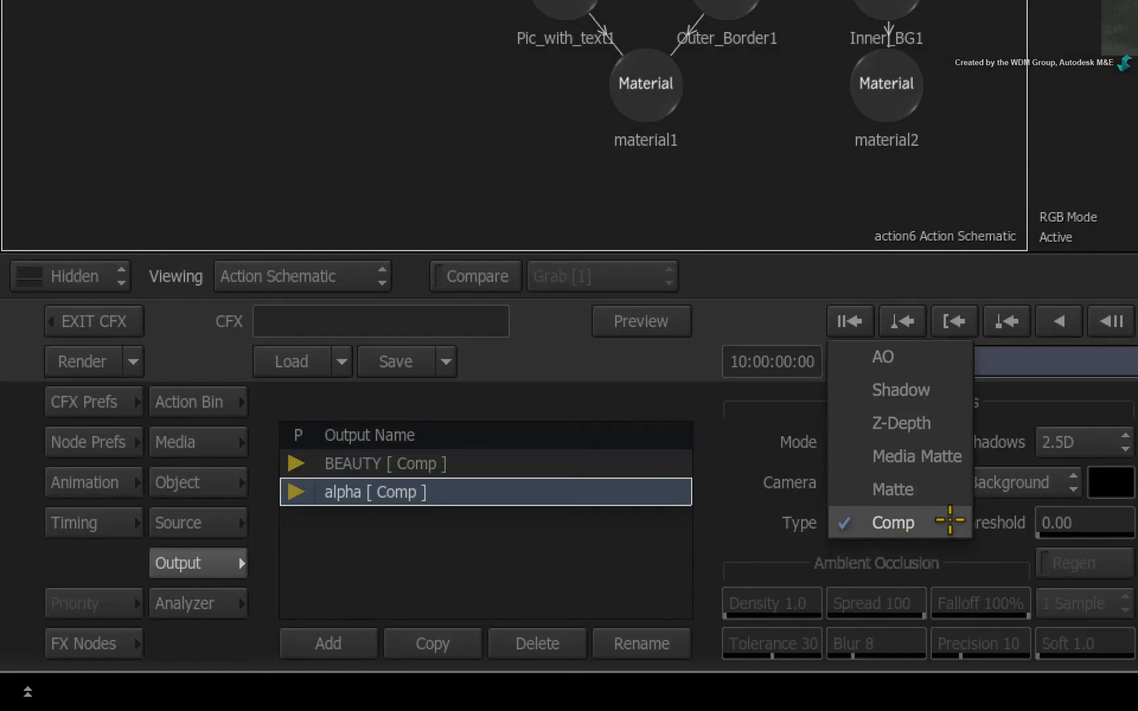
left_click(893, 489)
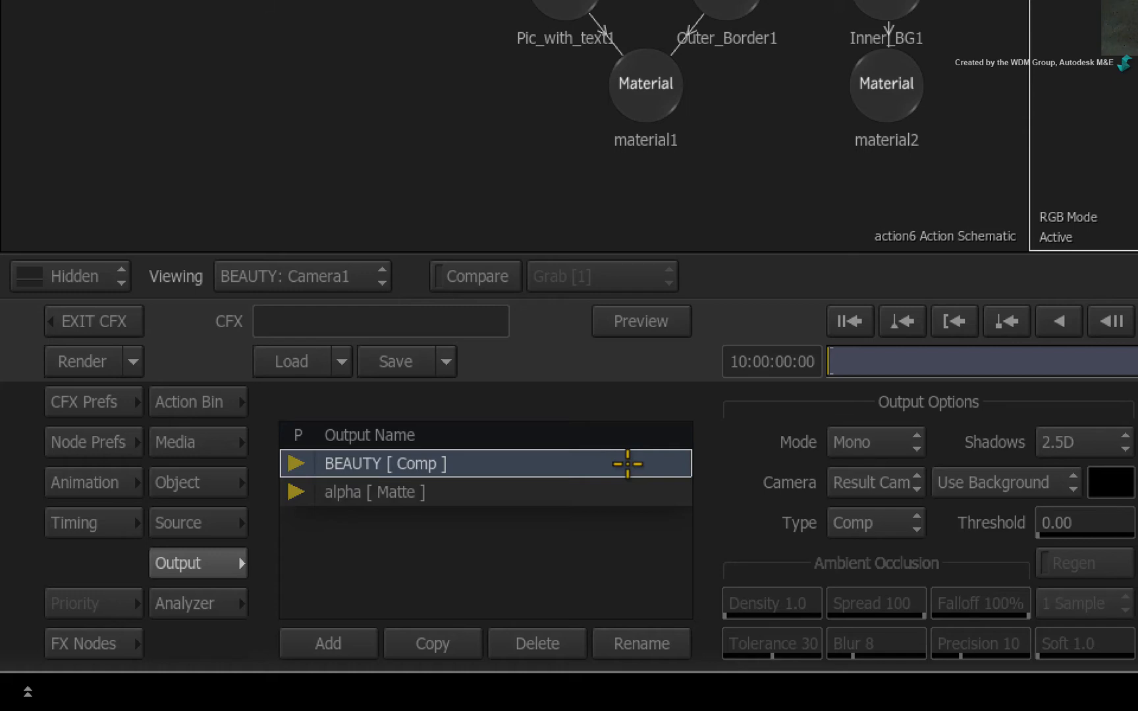
mouse_move(514, 578)
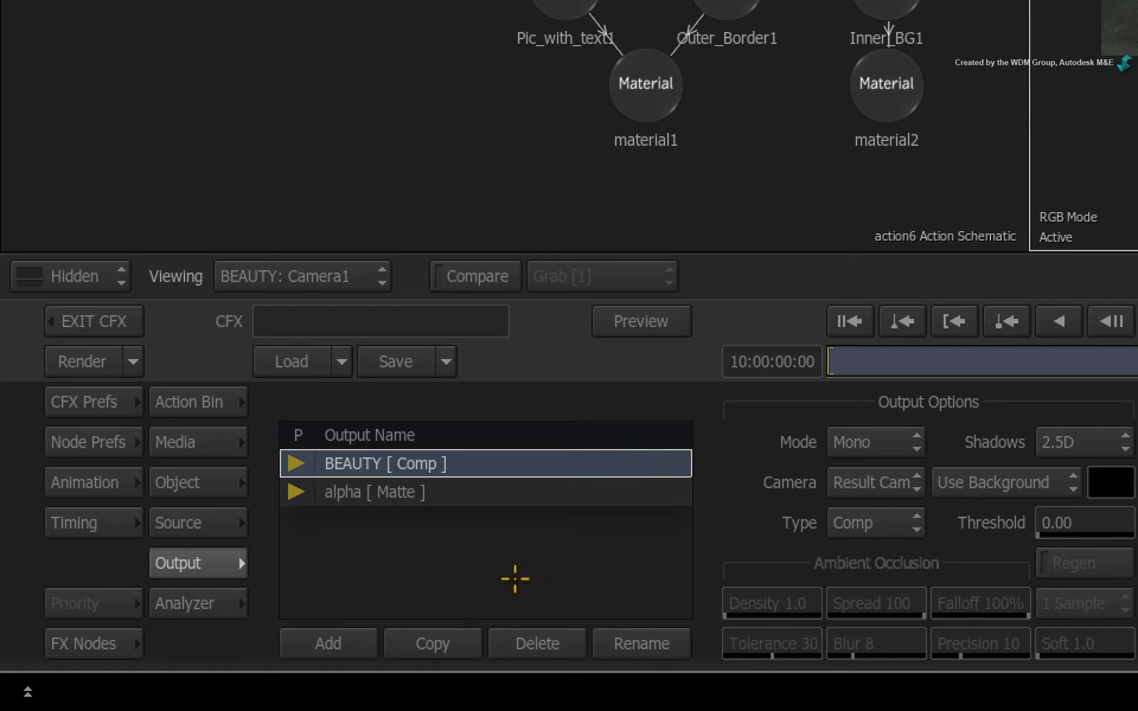
- Copy BEAUTY again as a shadow output with Type Shadow
left_click(432, 643)
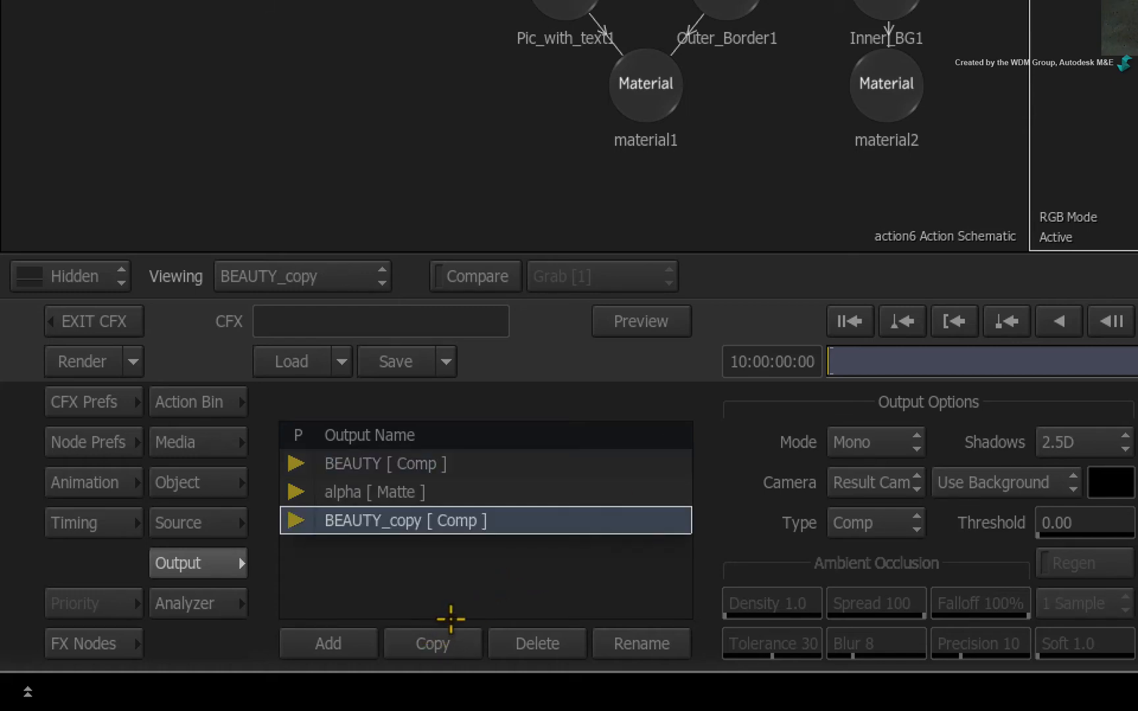
left_click(641, 643)
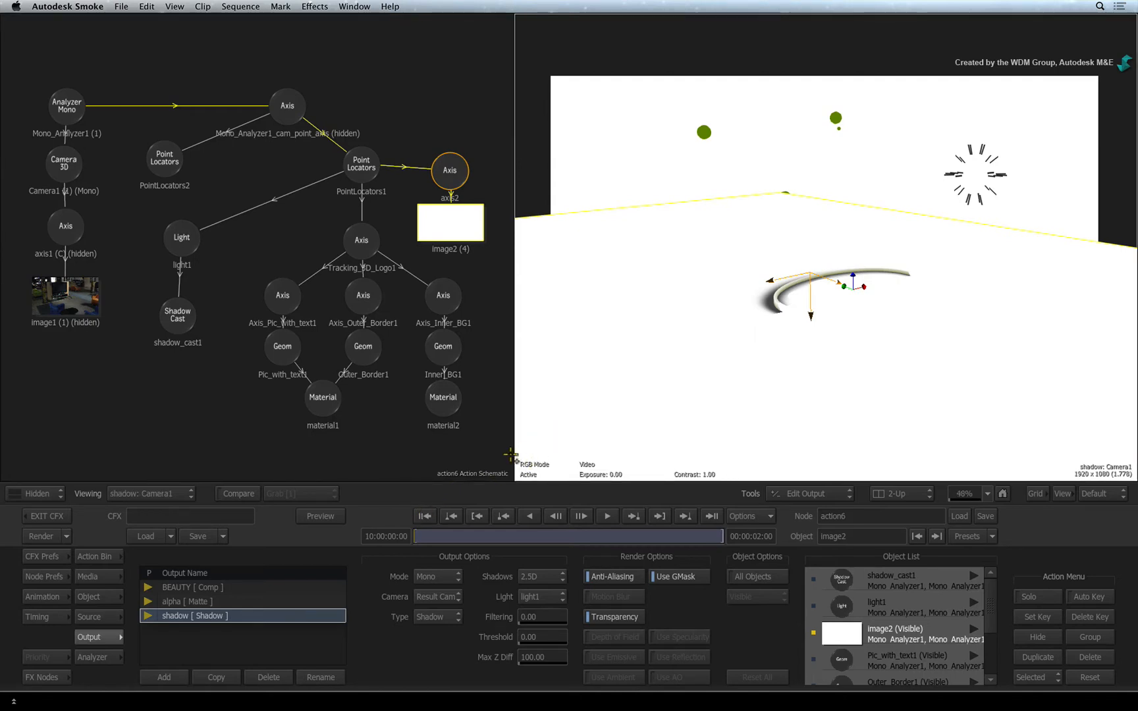
- Preview the alpha matte pass, then the BEAUTY composite over the footage
left_click(185, 601)
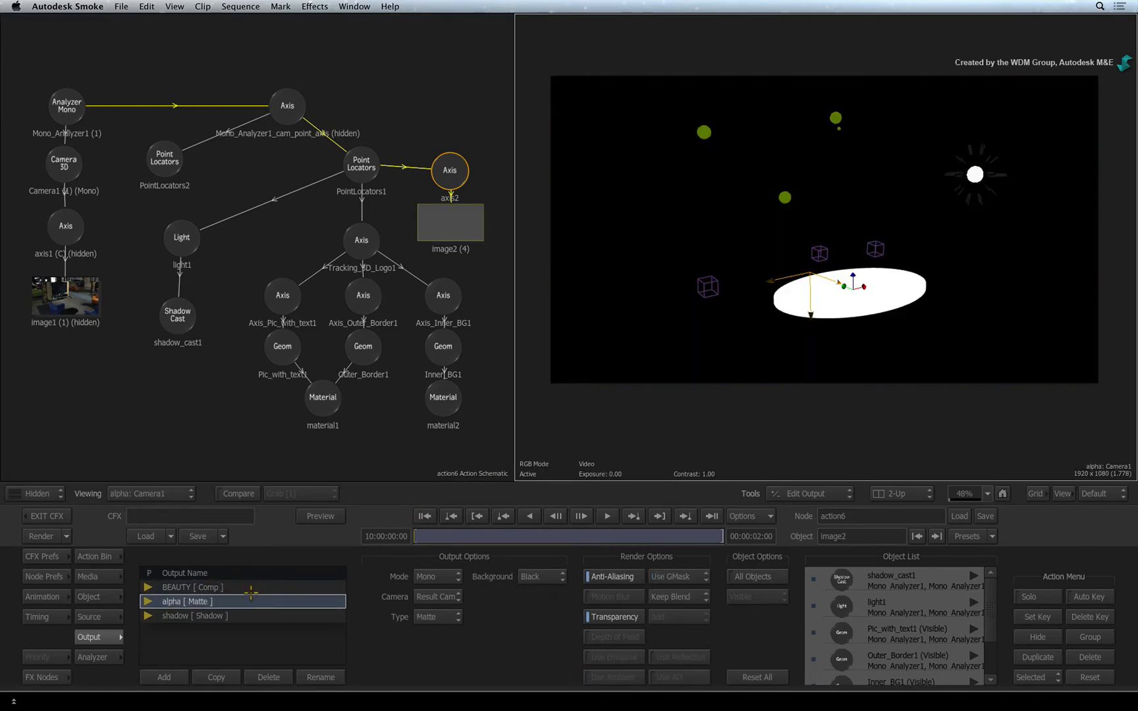
left_click(193, 587)
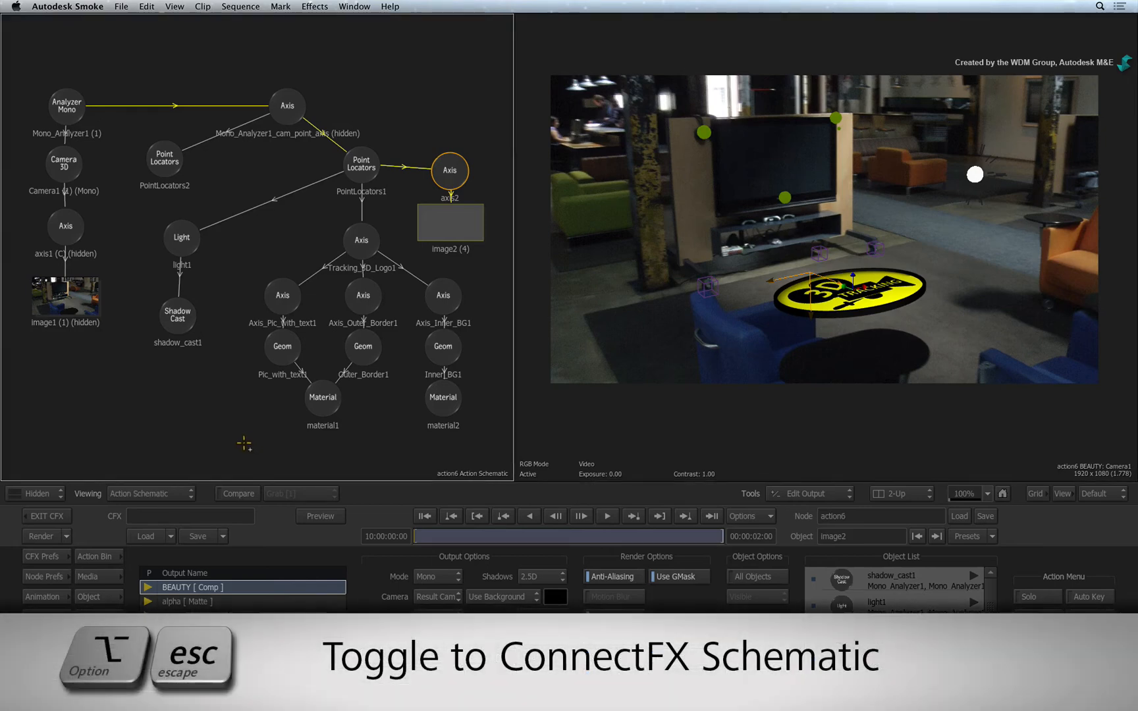
- In ConnectFX, wire action6's BEAUTY and shadow outputs into comp12's inputs
key("esc")
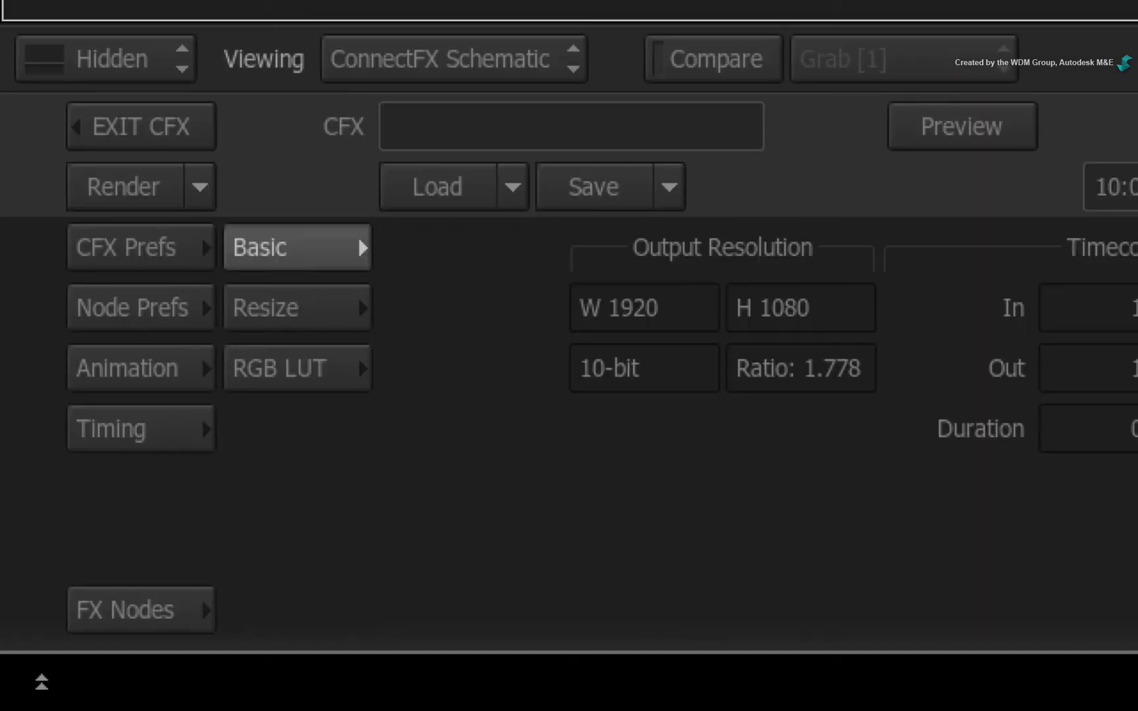
left_click(133, 610)
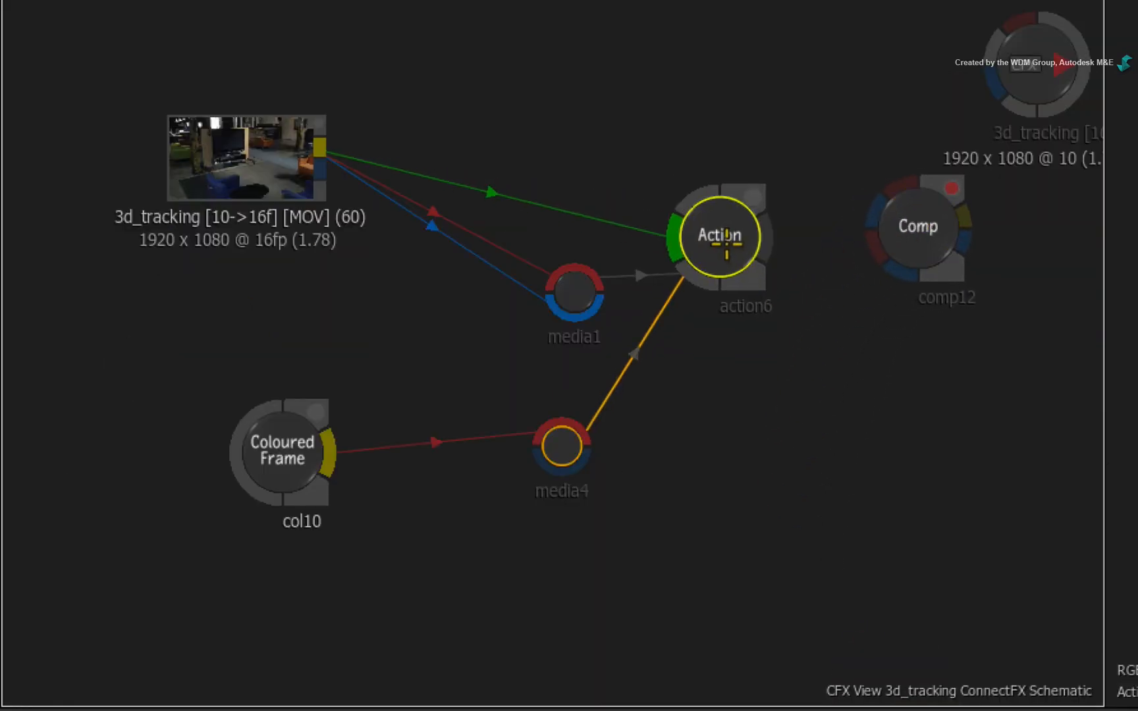
mouse_move(851, 422)
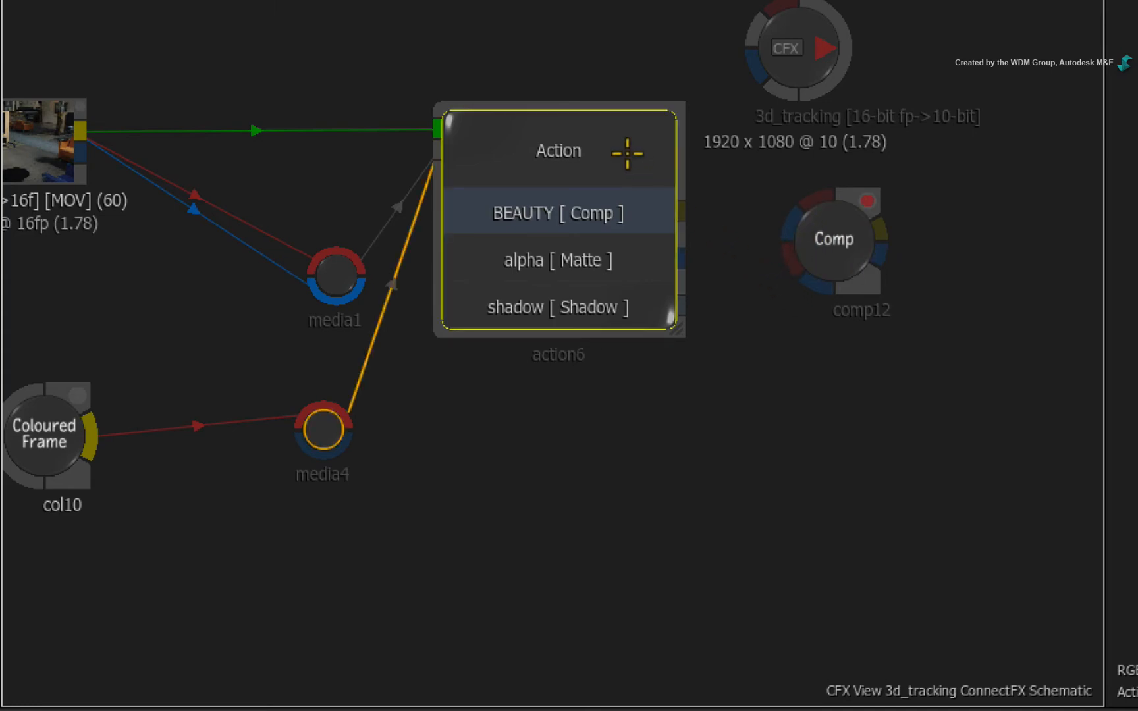
mouse_move(680, 200)
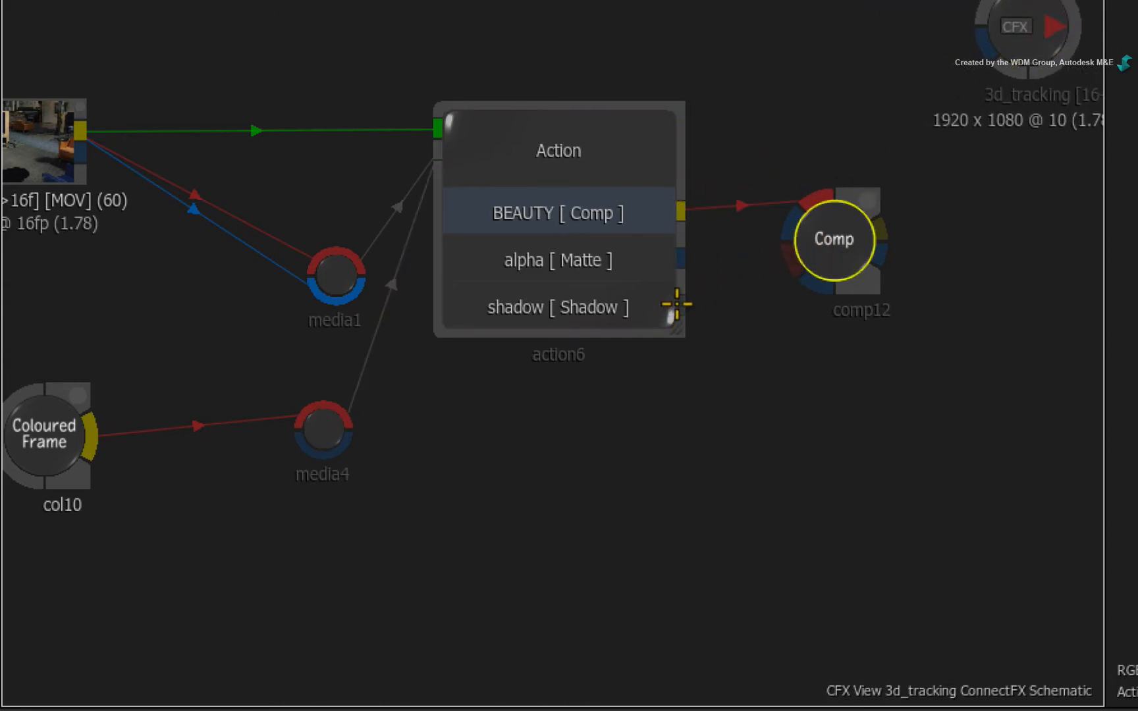
left_click_drag(672, 304, 780, 258)
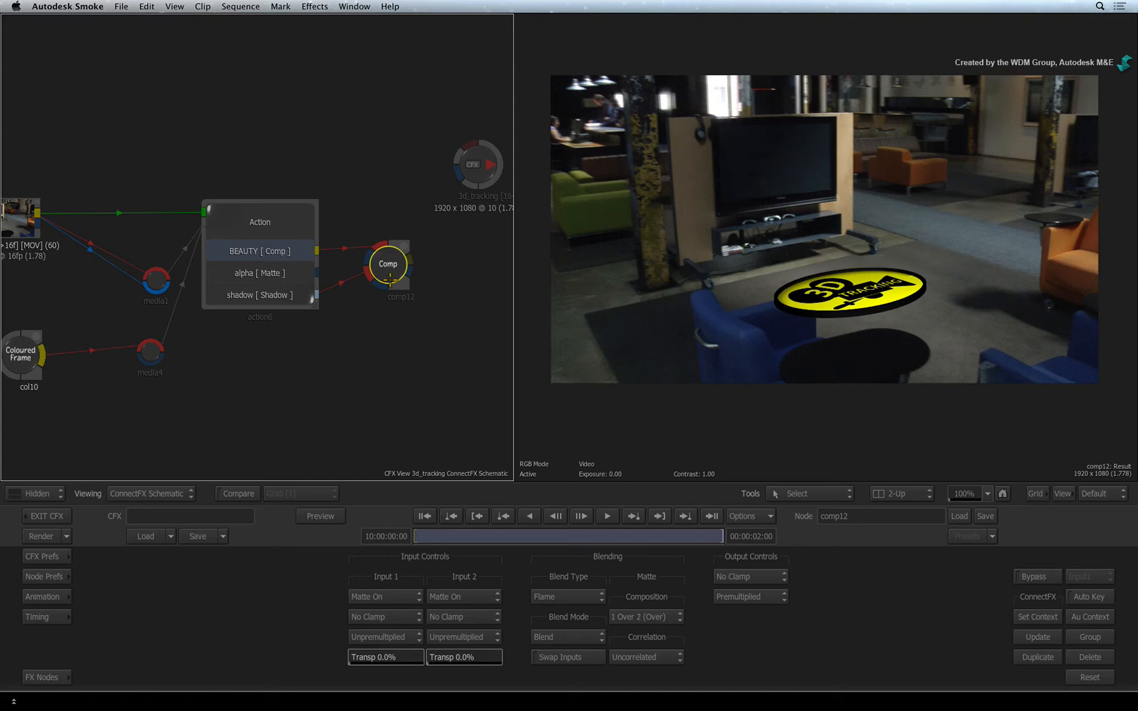
- Set comp12's blend mode to Multiply so the shadow pass multiplies onto the beauty pass
left_click(568, 616)
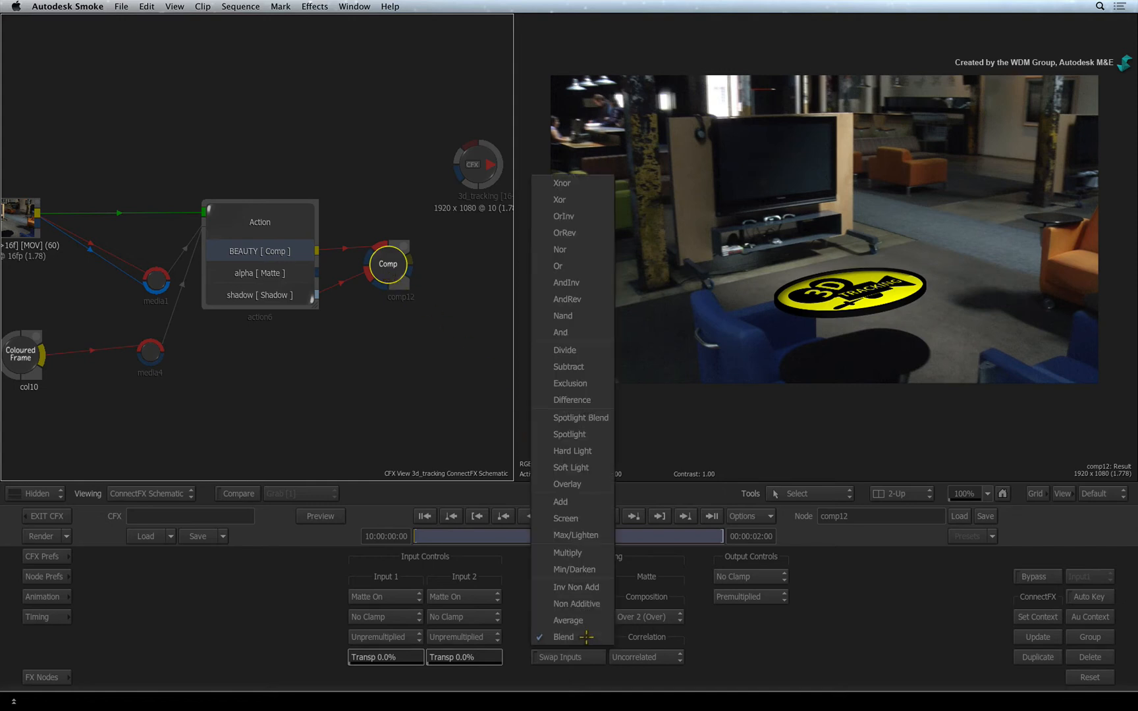
left_click(574, 534)
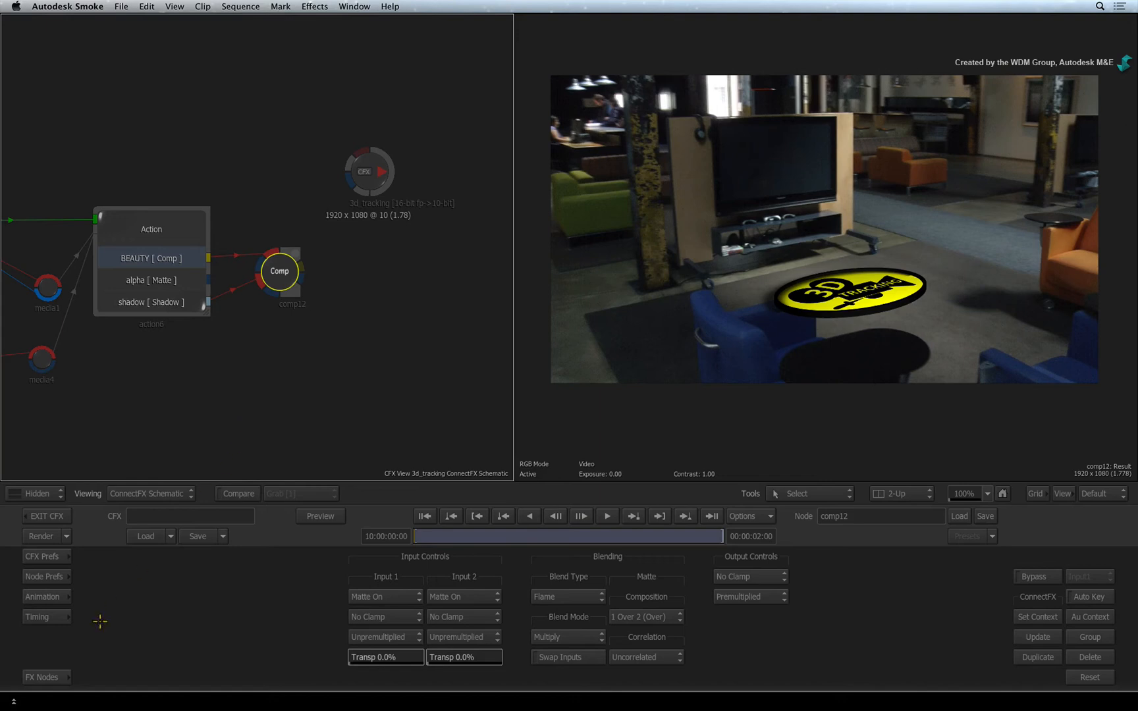
left_click(41, 677)
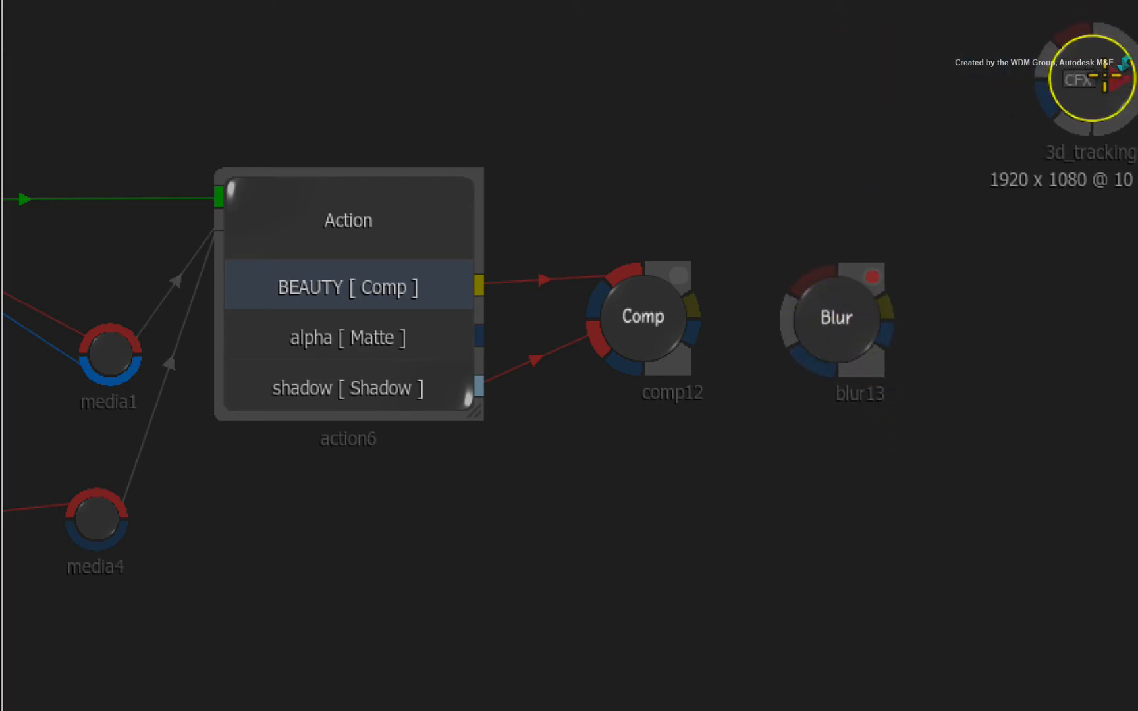
- Connect comp12 into blur13 and set its blur width and height to 1.00
left_click_drag(686, 309, 788, 229)
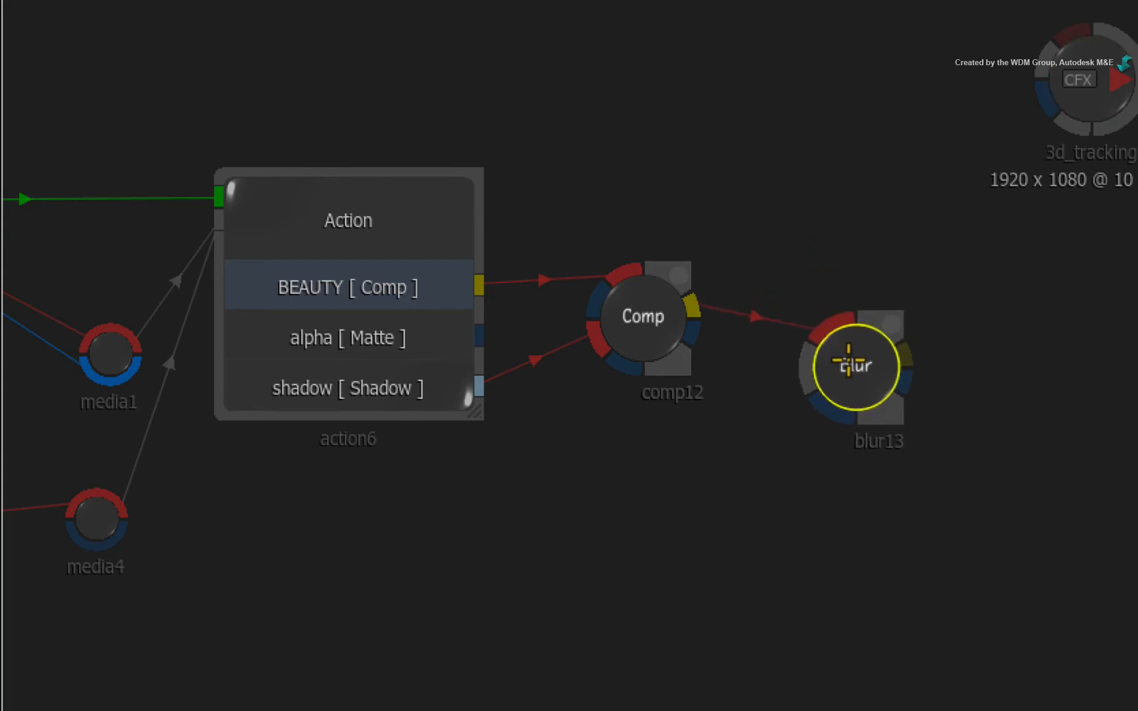
left_click_drag(859, 365, 852, 224)
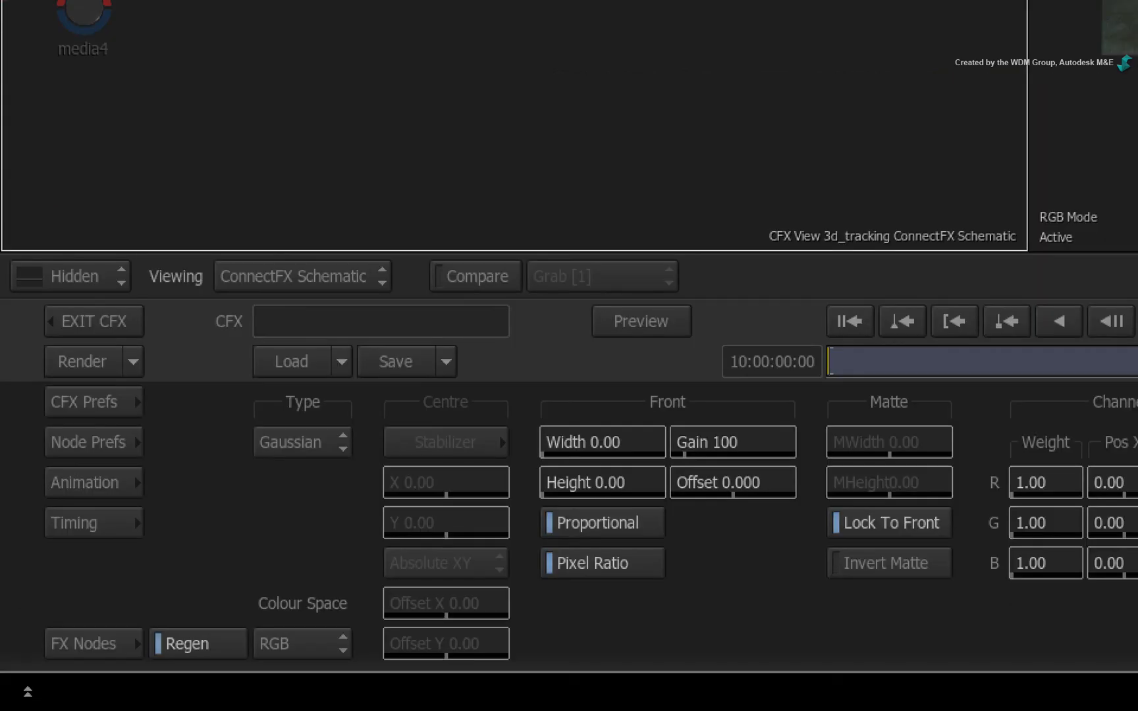
left_click(601, 442)
type("1")
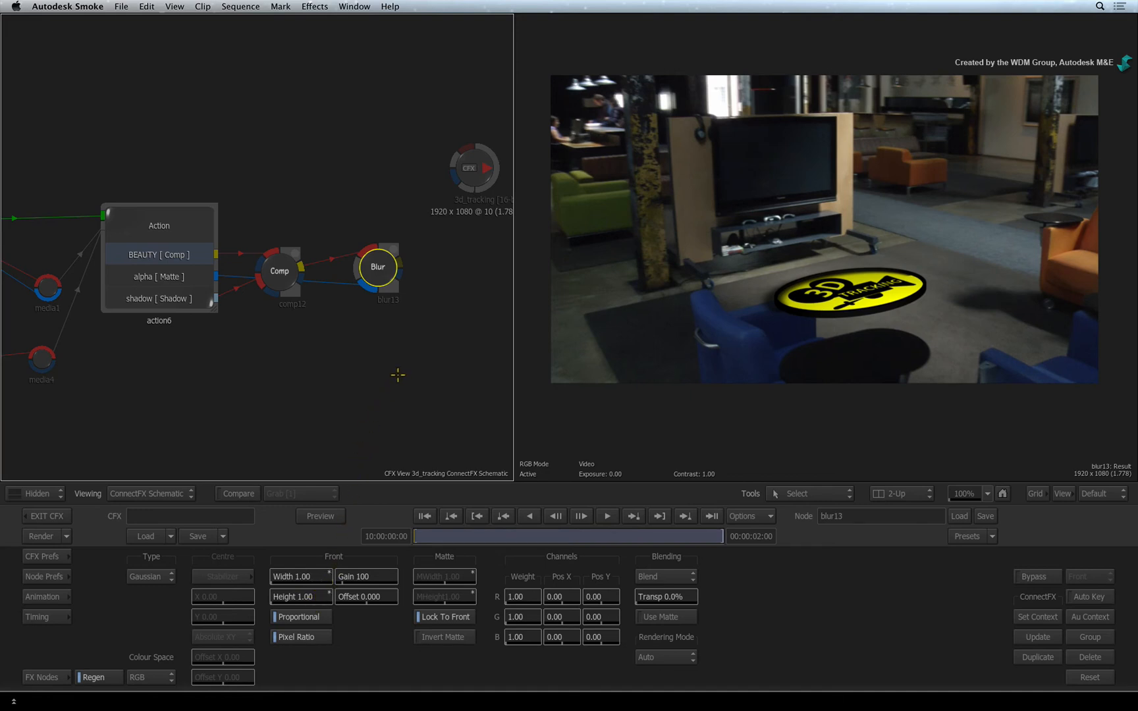
mouse_move(407, 348)
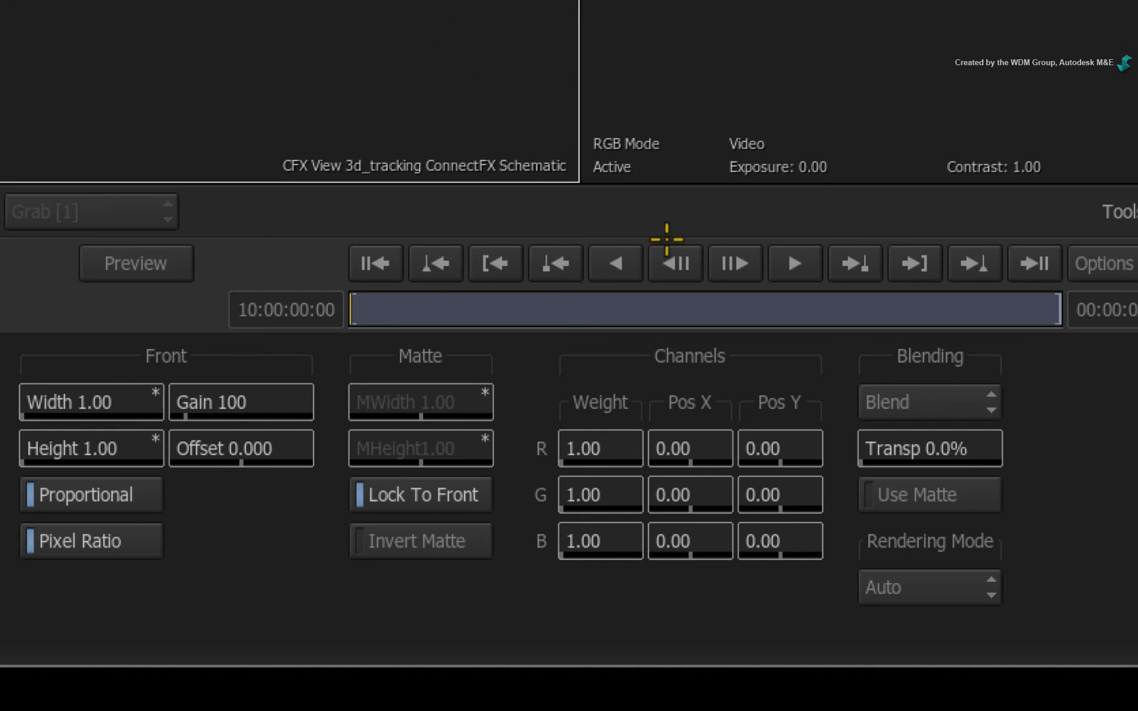
left_click(929, 494)
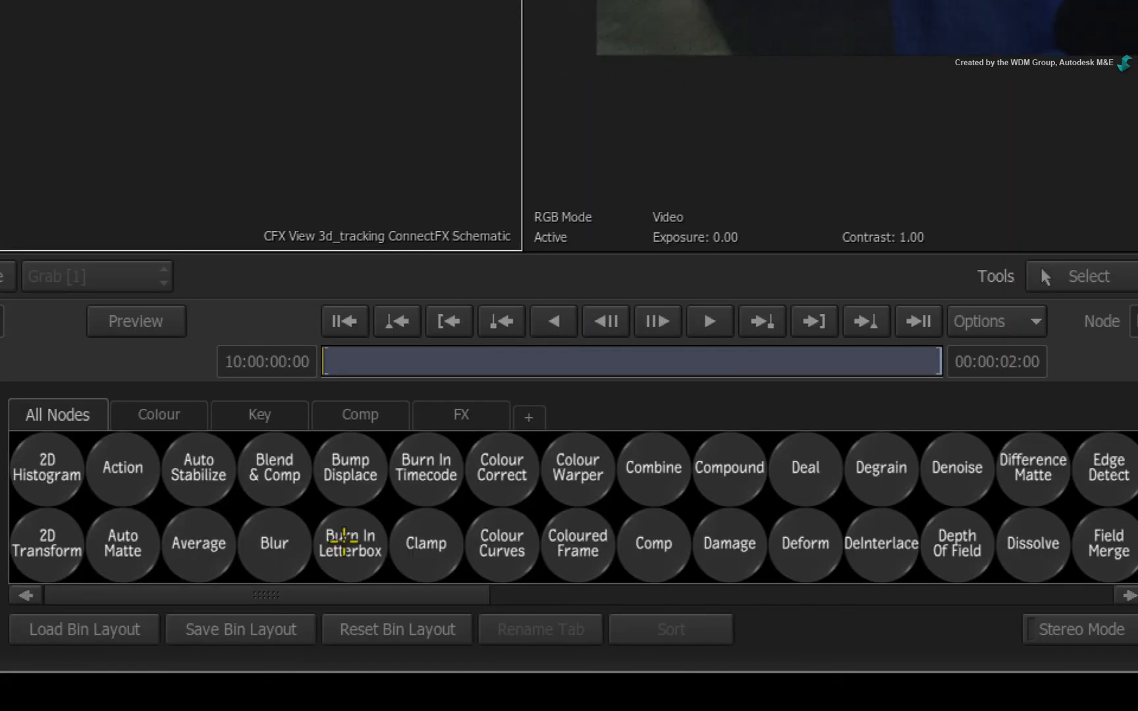
mouse_move(615, 517)
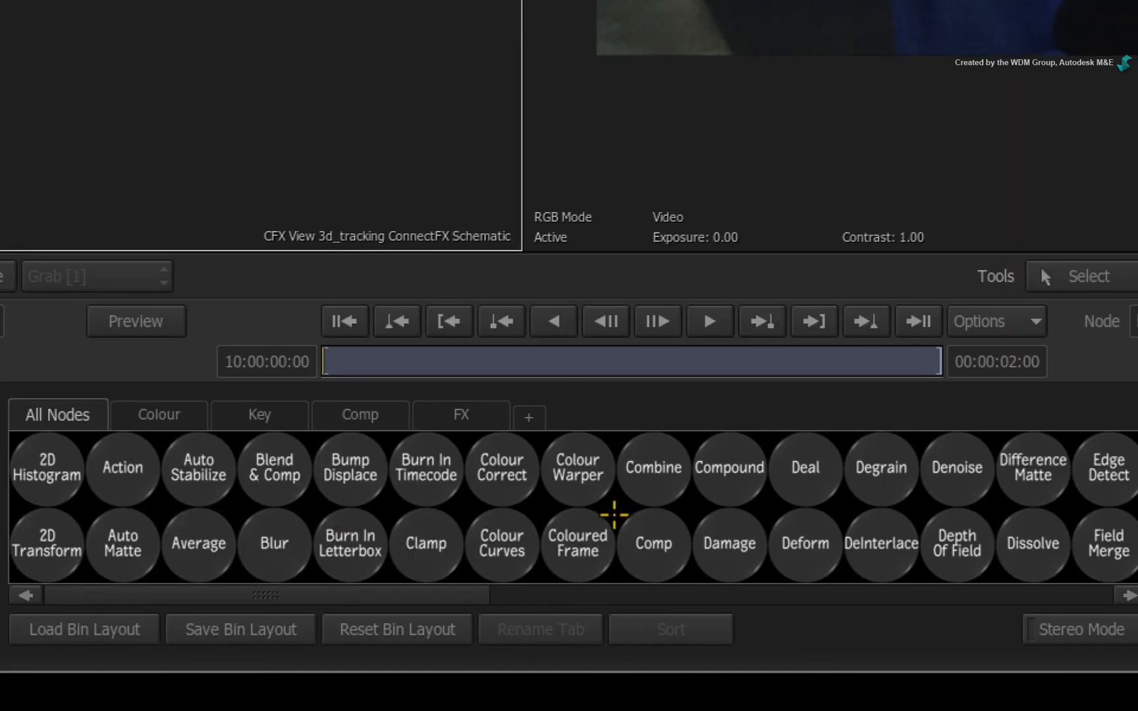
- Connect blur13's matte output into the new regrain14 node at the end of the chain
scroll("right", 3)
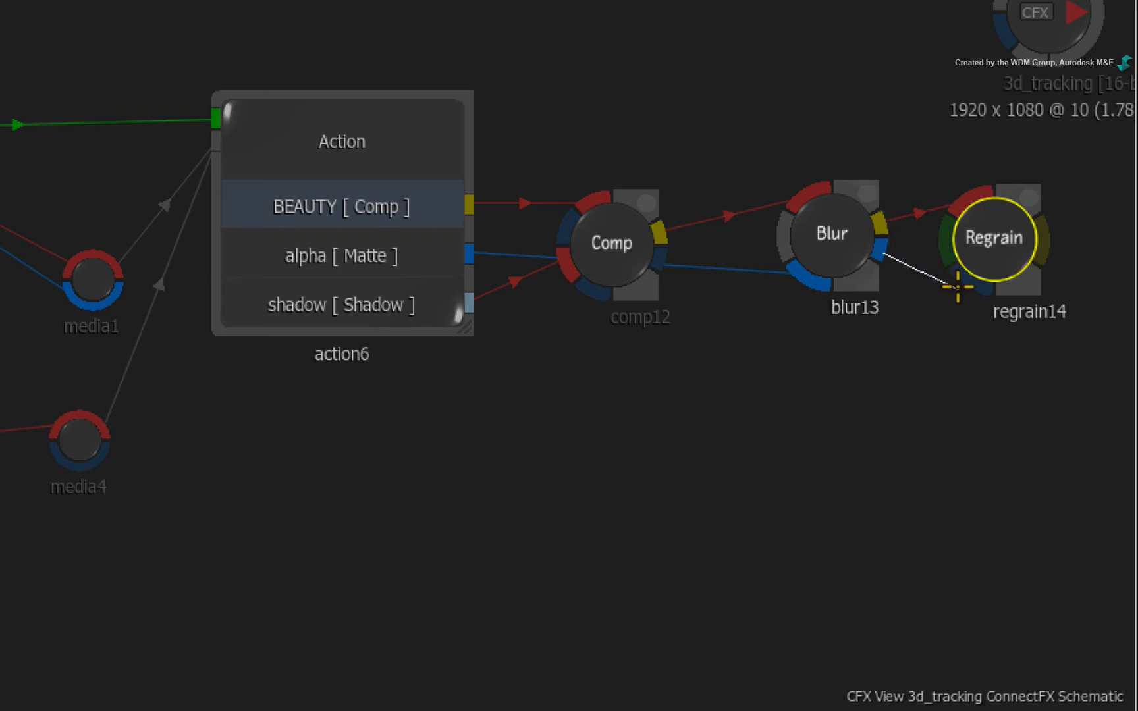
left_click_drag(957, 290, 998, 233)
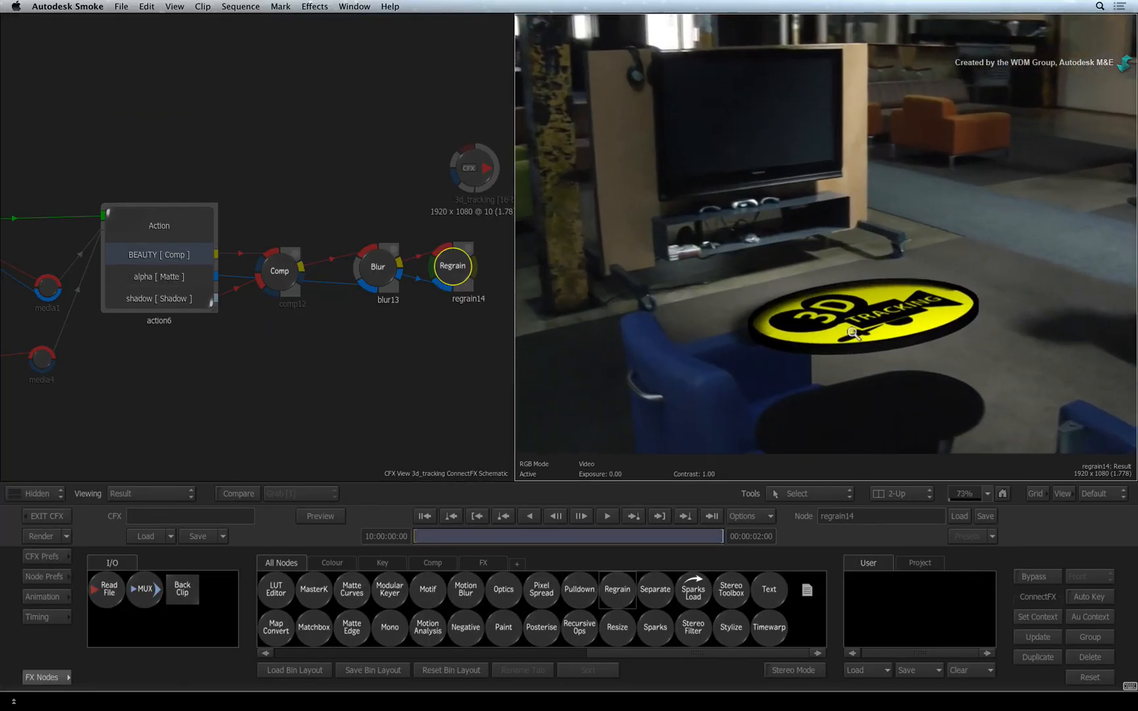
- Show regrain14's RGB radius and gain controls with the final composite in the viewer
double_click(453, 267)
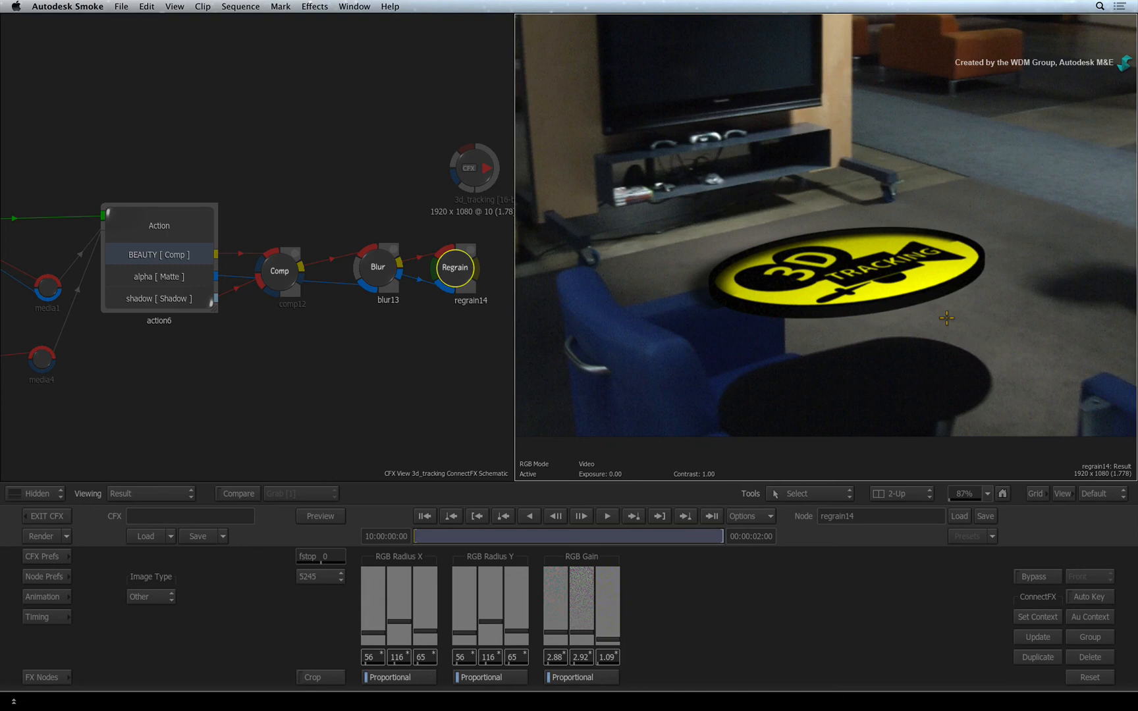
mouse_move(945, 326)
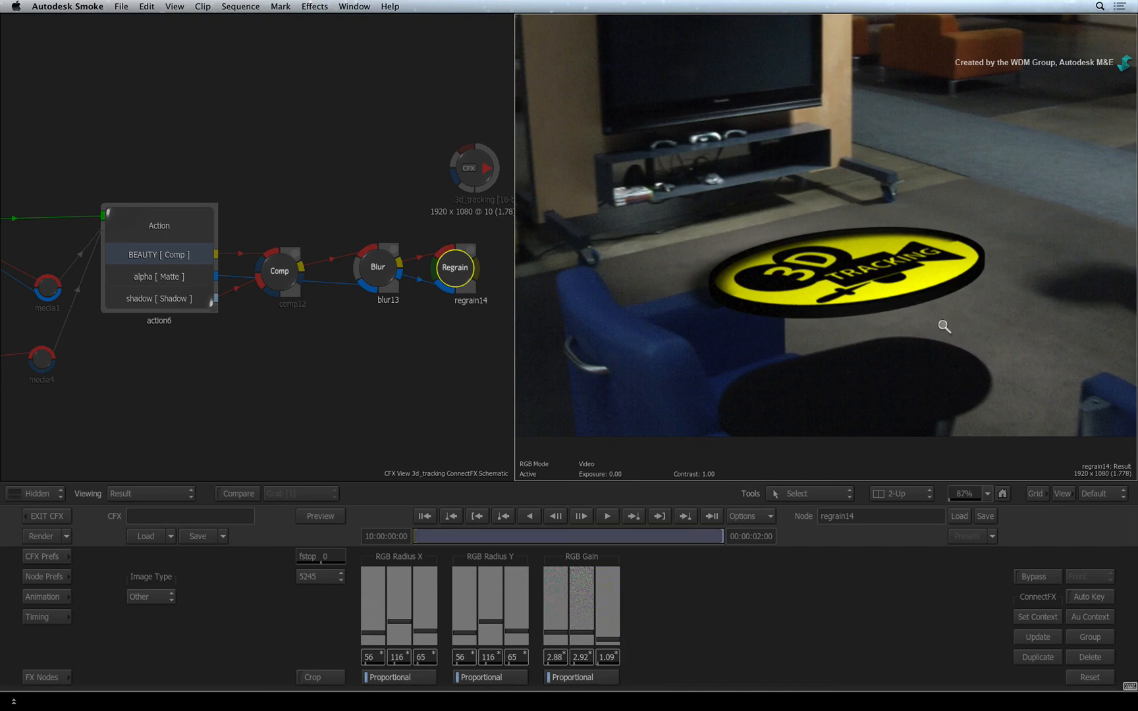